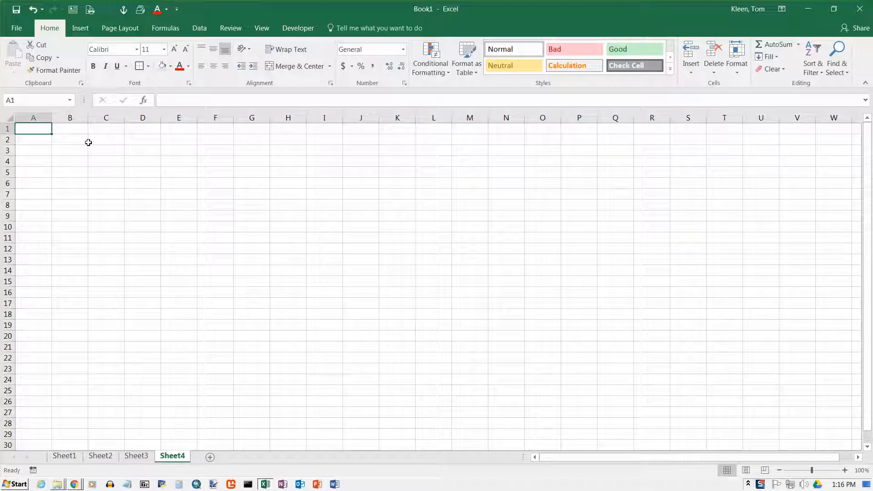
mouse_move(232, 139)
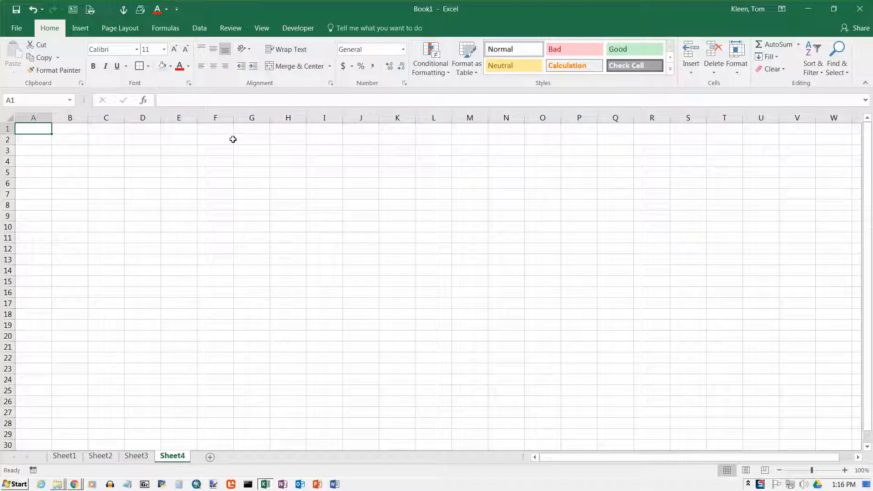
- Enter the 'Loan Amount' label in A1 and its $1,000 value in B1
text(Loan Amo)
click(70, 129)
text($)
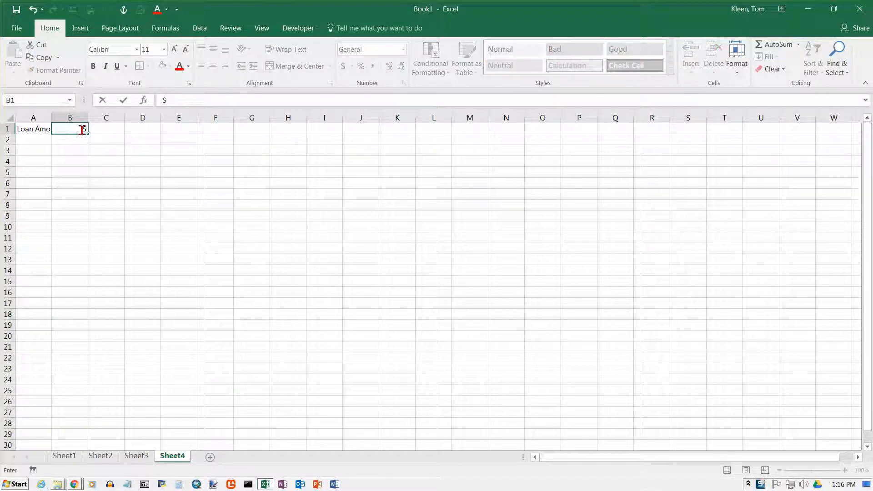
text(1,000)
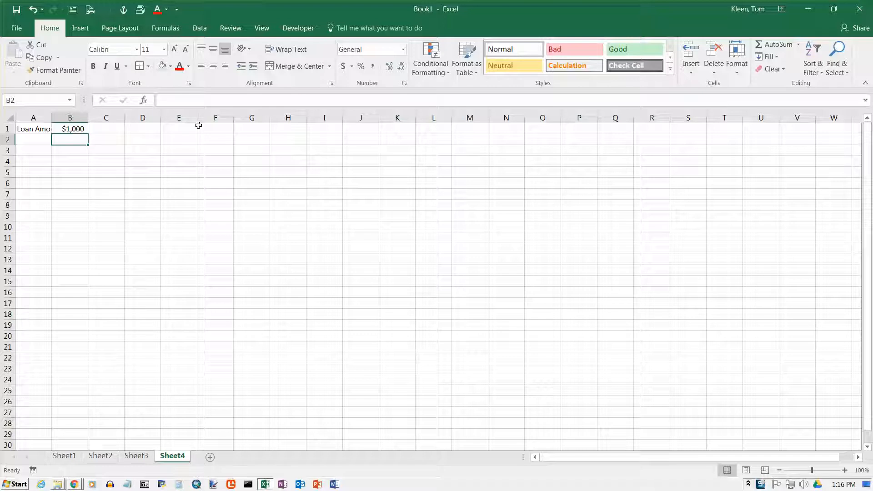
mouse_move(343, 65)
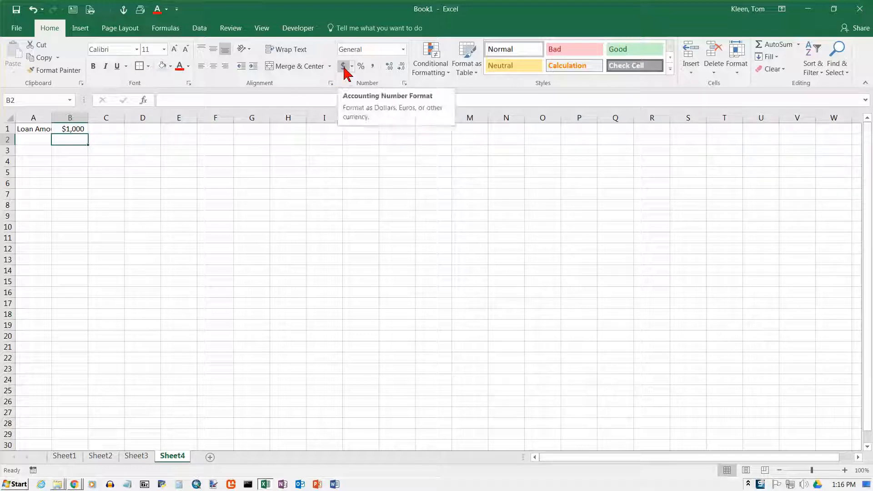
mouse_move(83, 200)
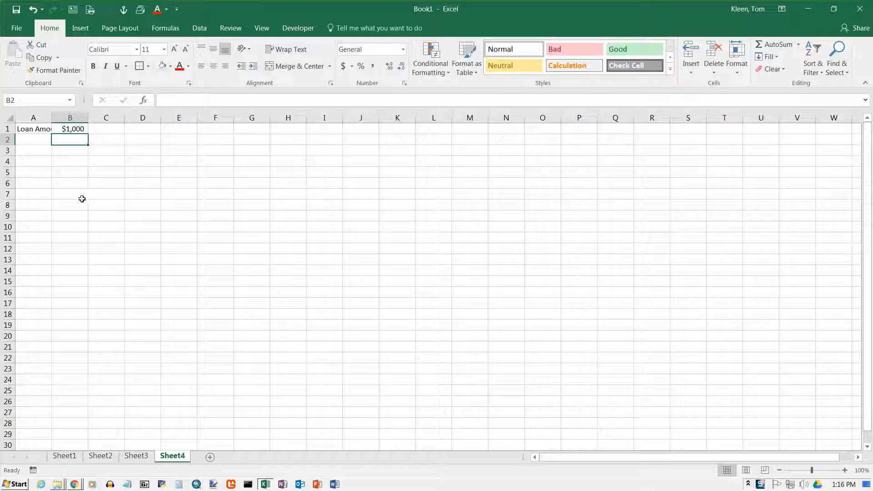
mouse_move(66, 157)
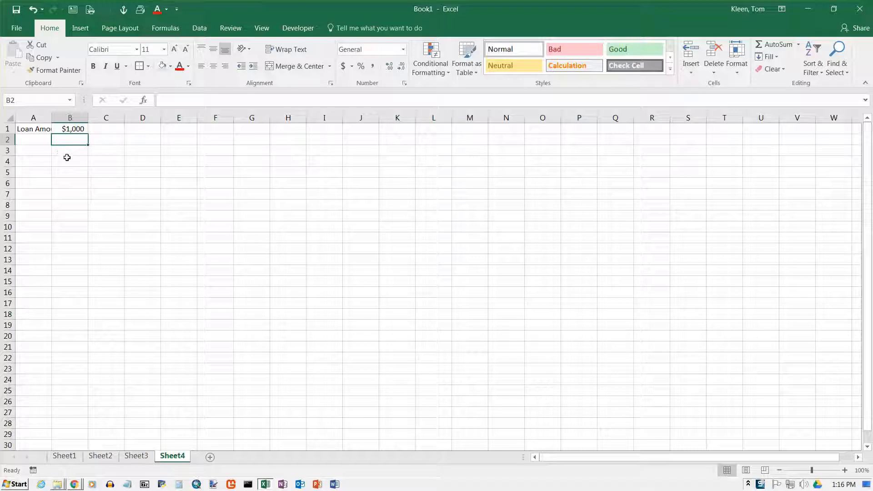
mouse_move(90, 191)
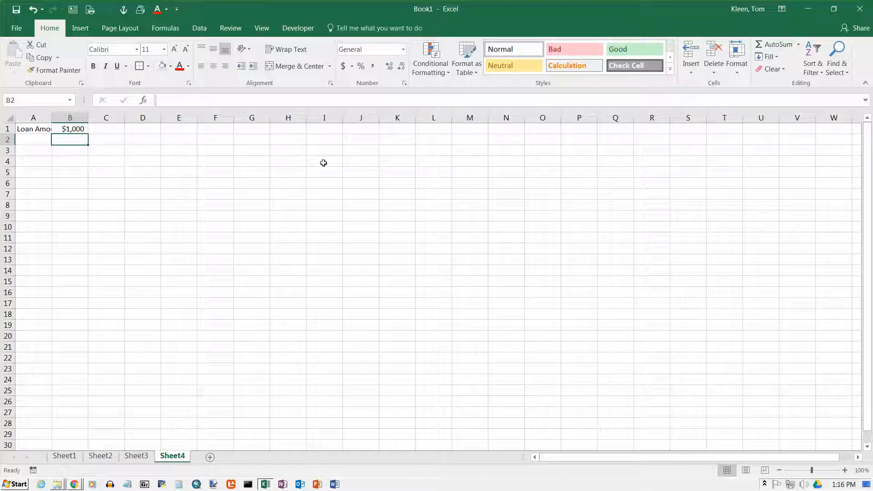
mouse_move(46, 152)
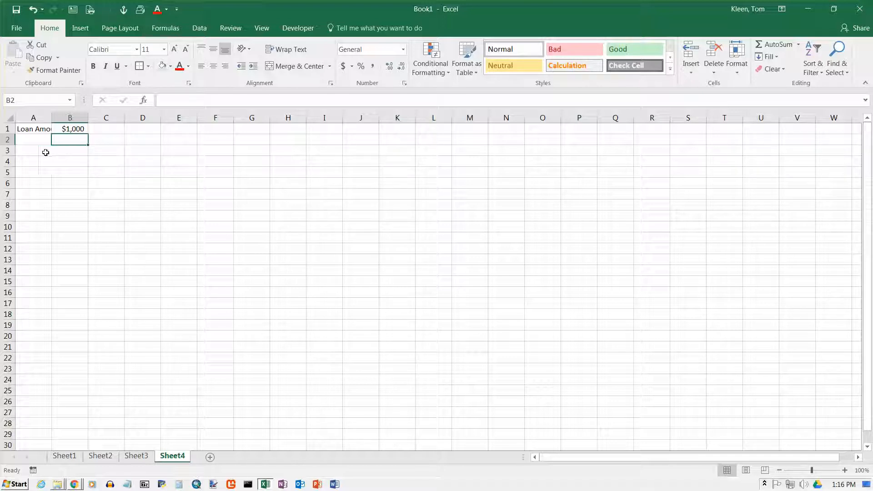
- Enter 5 and 10 in B3:C3 and extend the series to 30 in G3
click(70, 150)
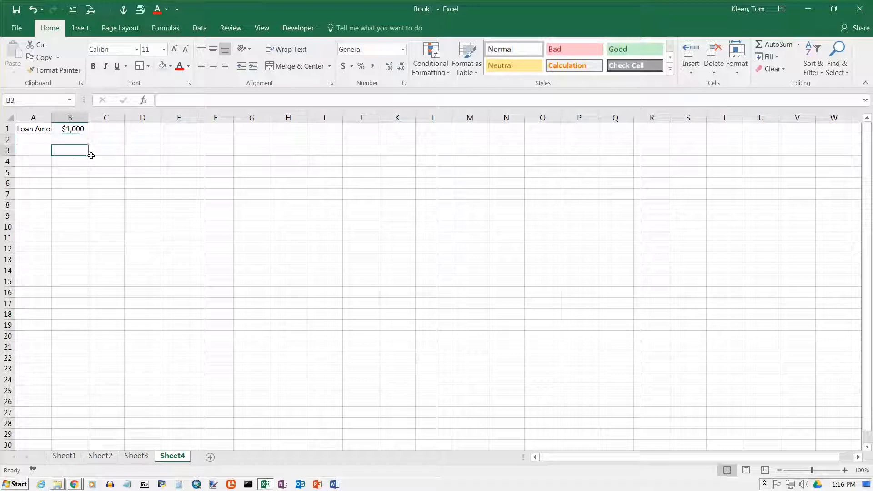
mouse_move(399, 200)
text(10)
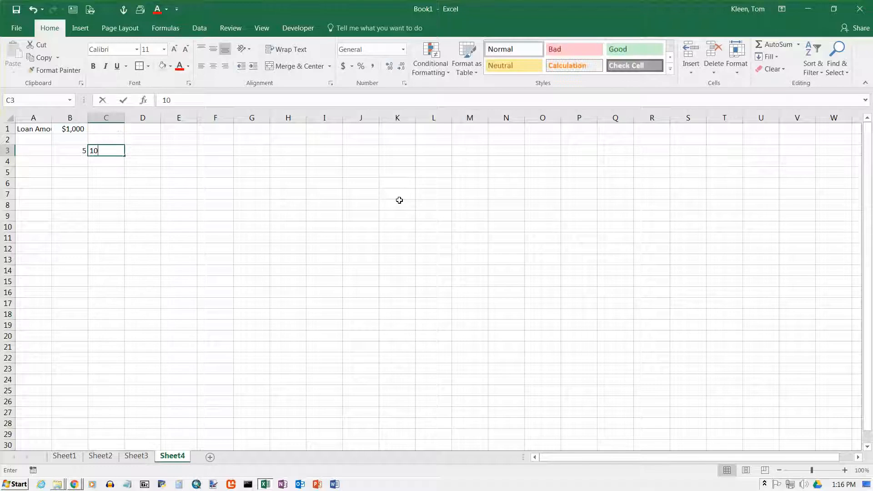
key(Tab)
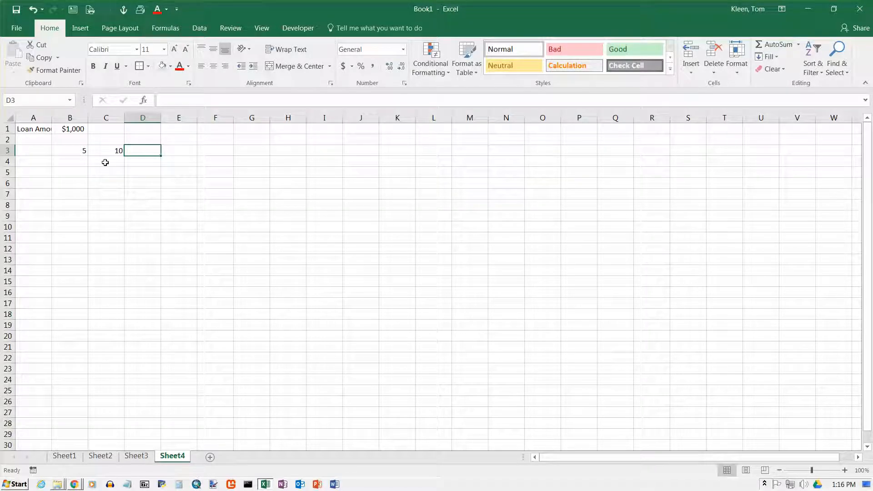
drag(70, 150, 106, 150)
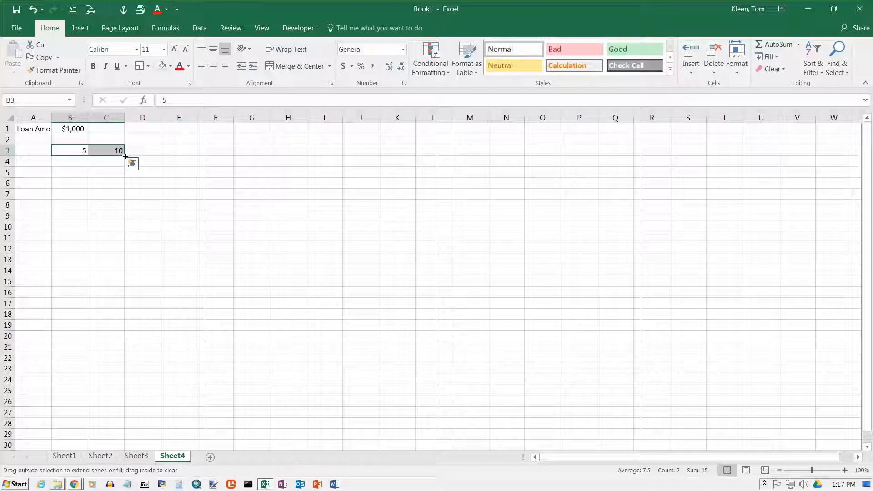
drag(125, 155, 306, 159)
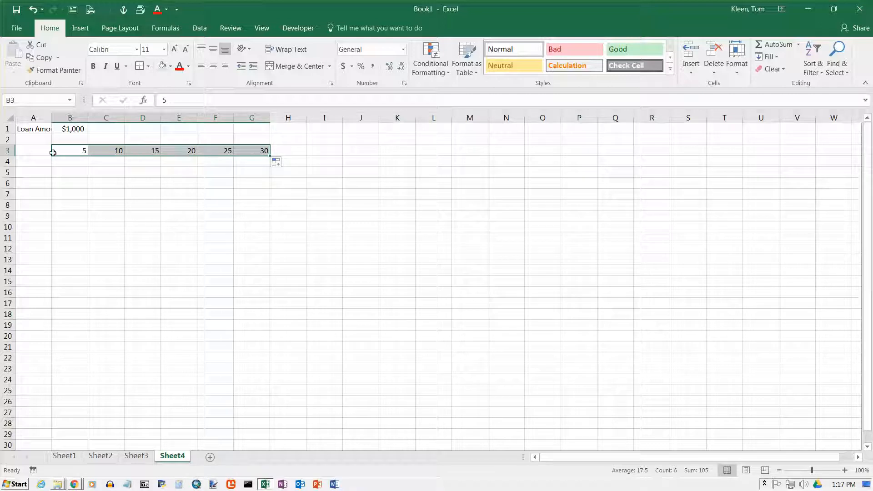
- Enter 0.50% and 1.00% in A4:A5 and extend the half-percent series to 10.00% in A23
click(33, 161)
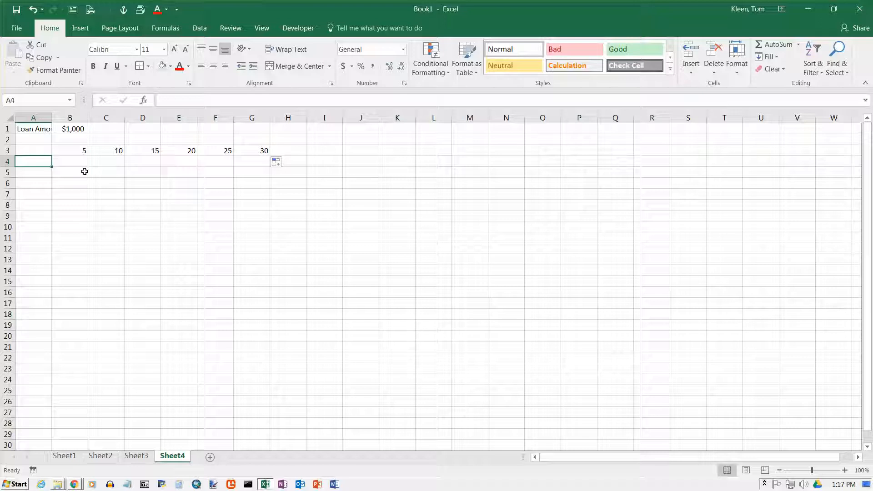
text(0.50%)
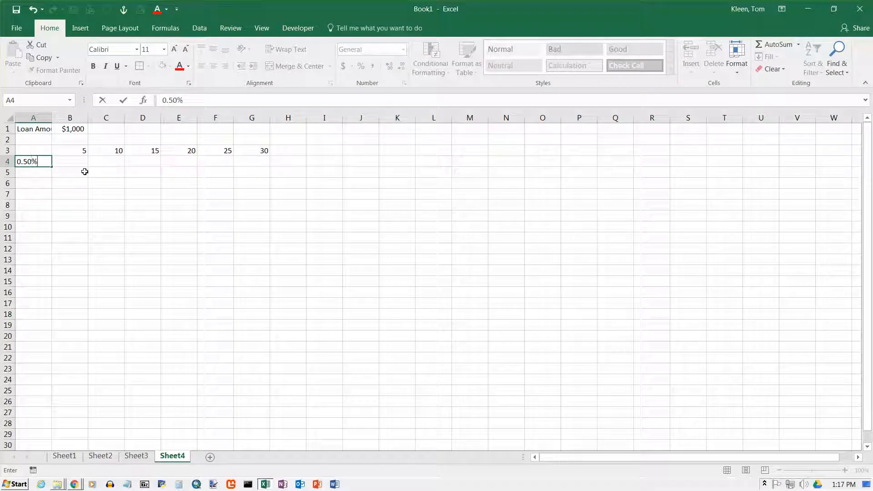
key(enter)
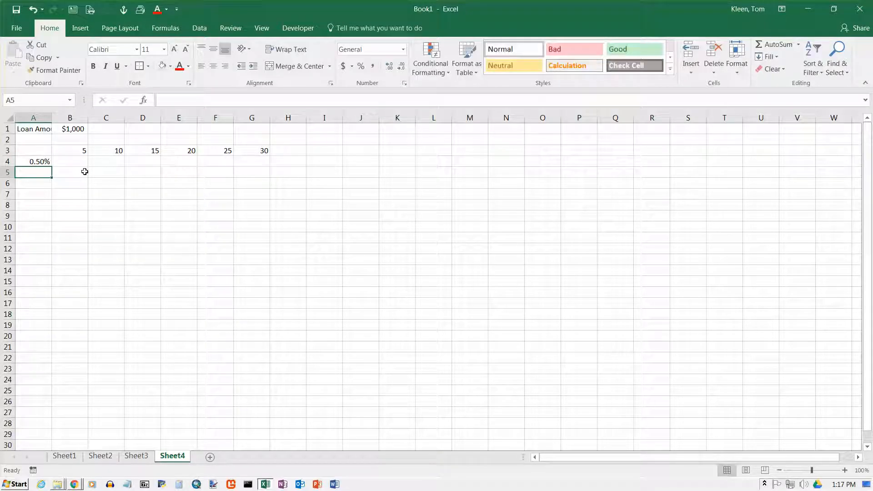
text(10)
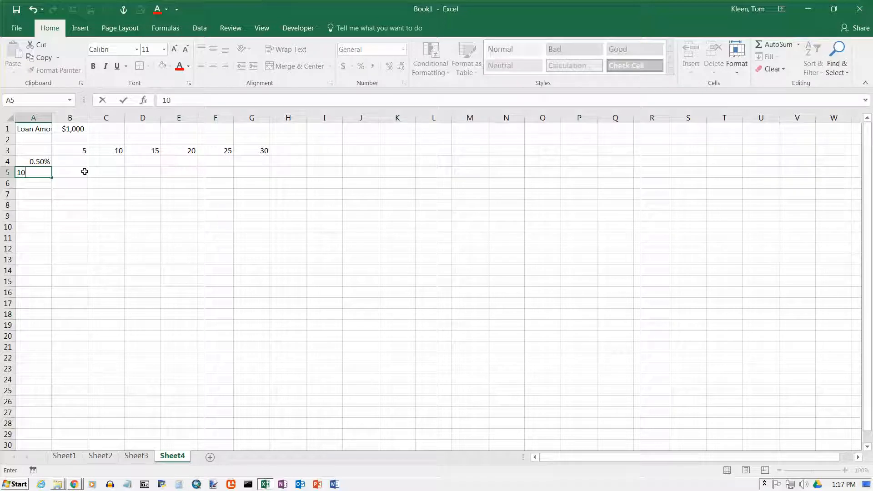
text(1.00%)
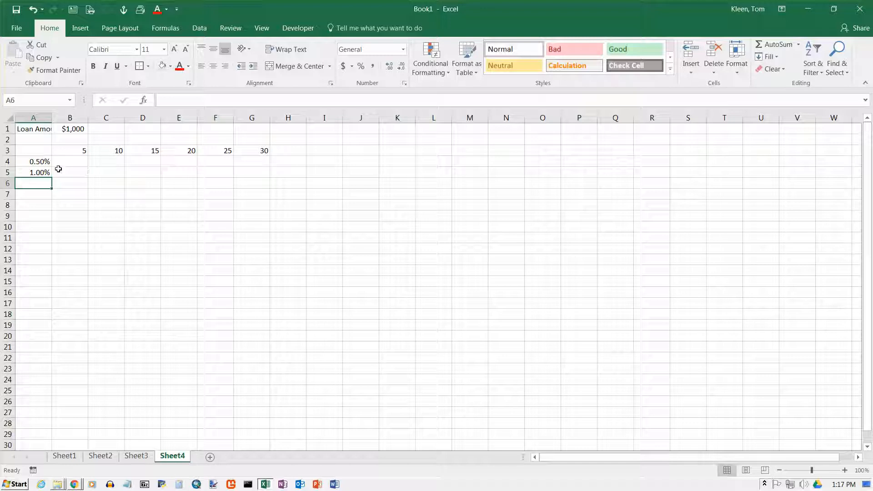
drag(33, 162, 33, 172)
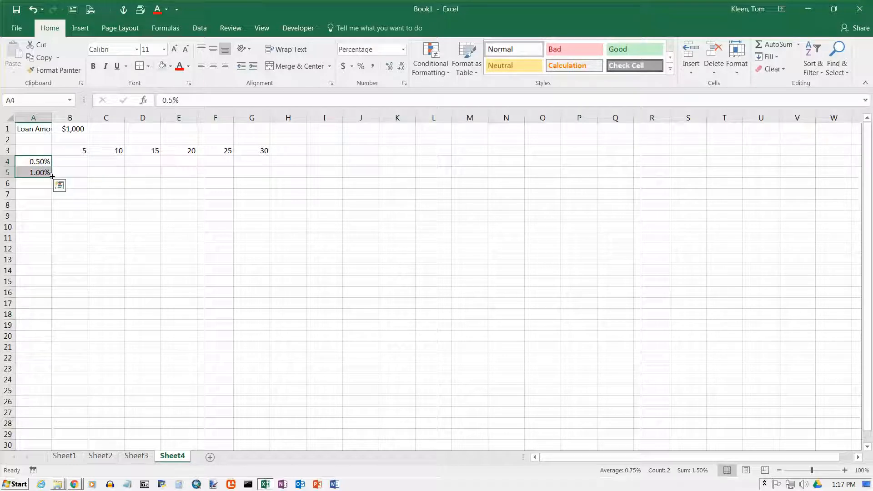
drag(49, 172, 49, 359)
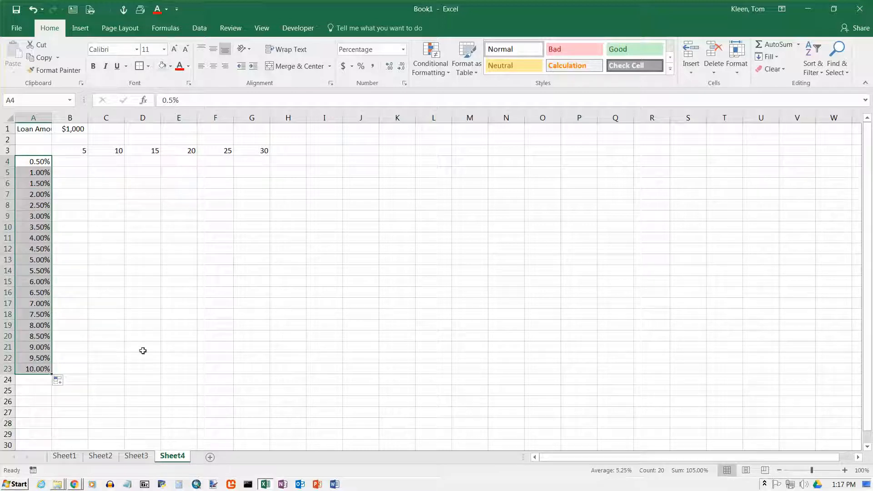
mouse_move(78, 162)
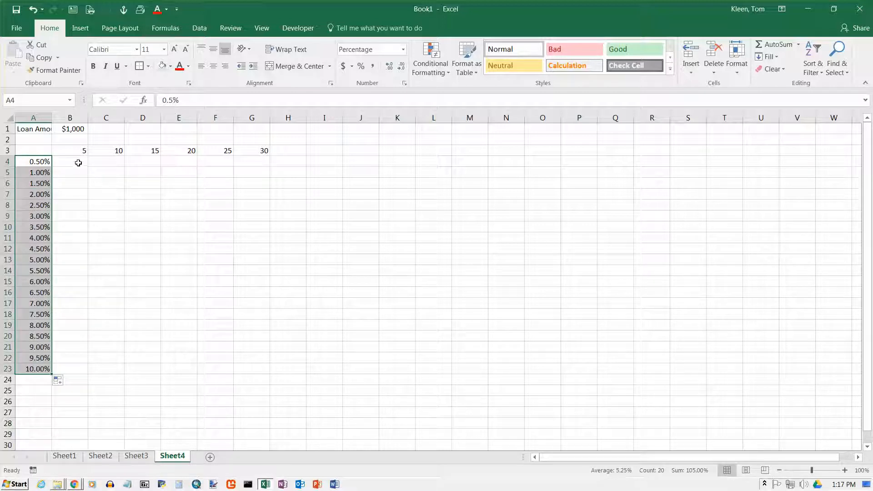
mouse_move(78, 162)
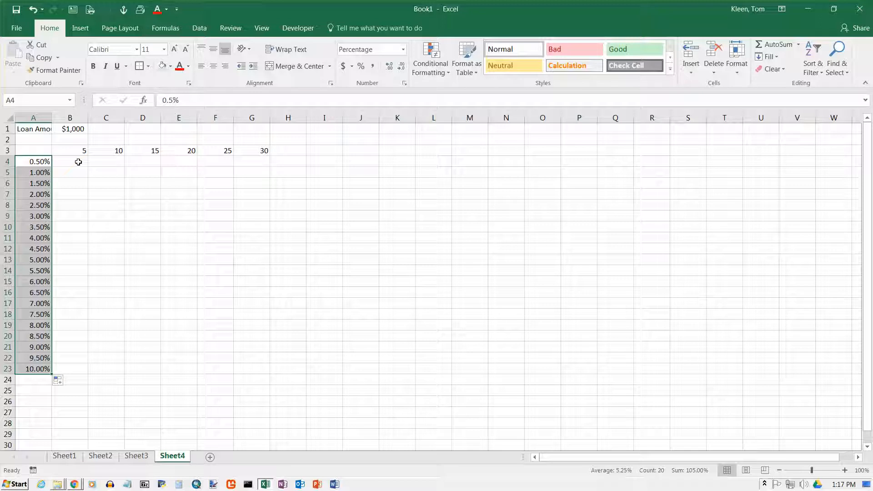
- Apply a thick box border to the year headings and rate column and centre the year headings
drag(70, 150, 214, 150)
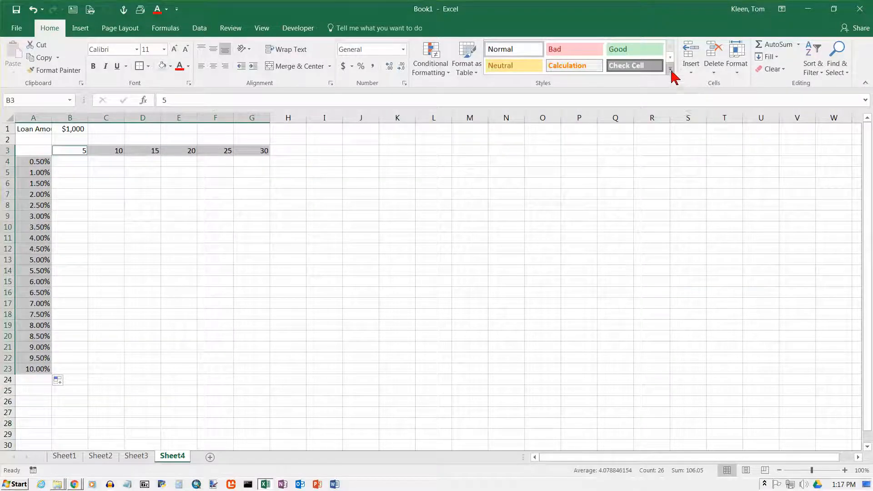
click(670, 72)
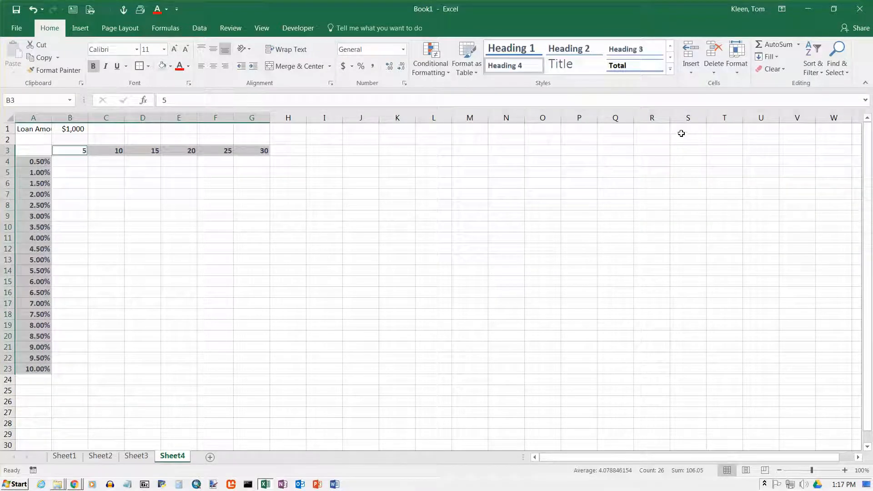
mouse_move(284, 91)
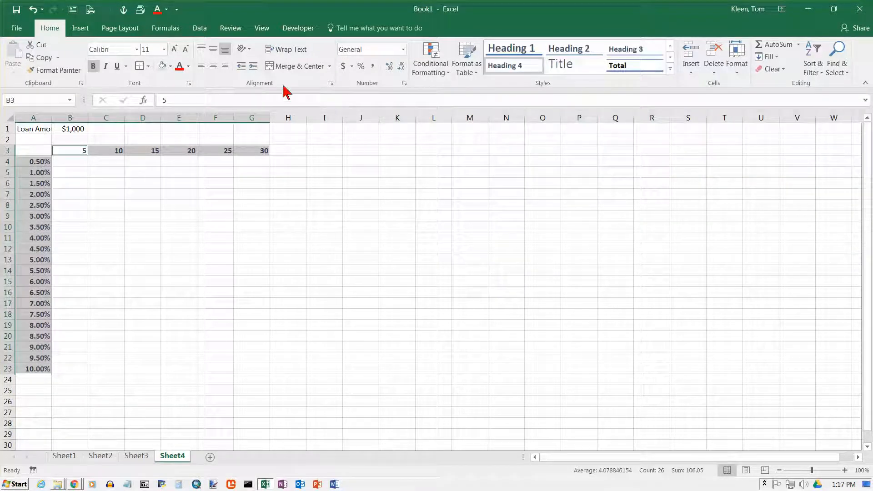
mouse_move(206, 98)
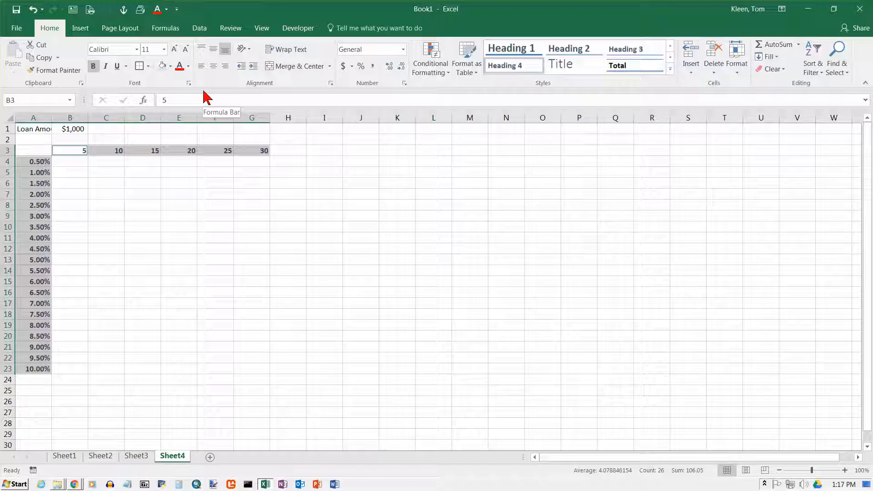
mouse_move(192, 86)
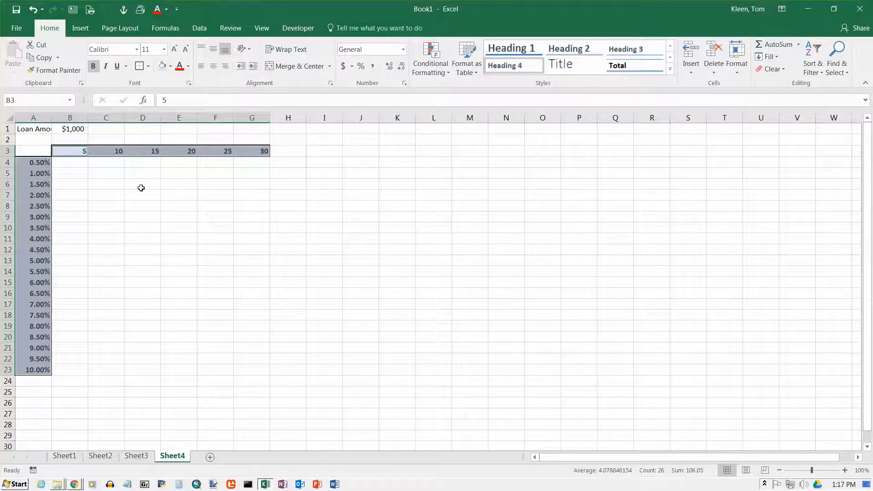
click(179, 184)
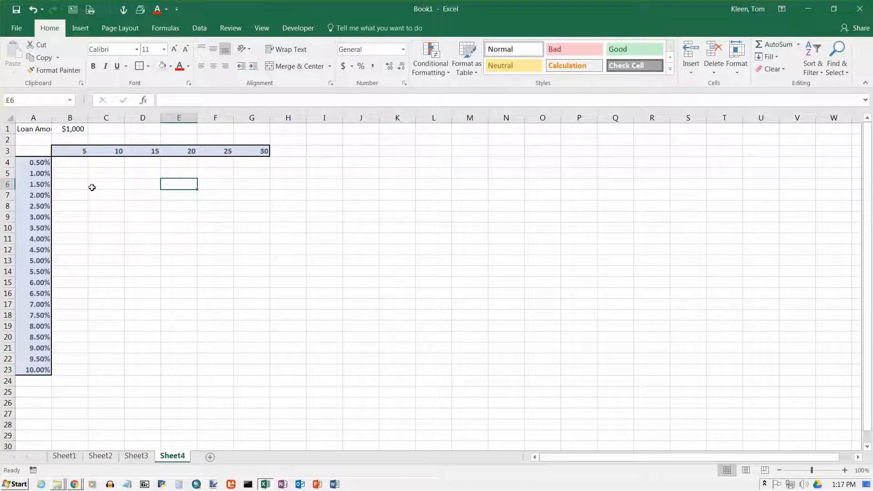
mouse_move(74, 166)
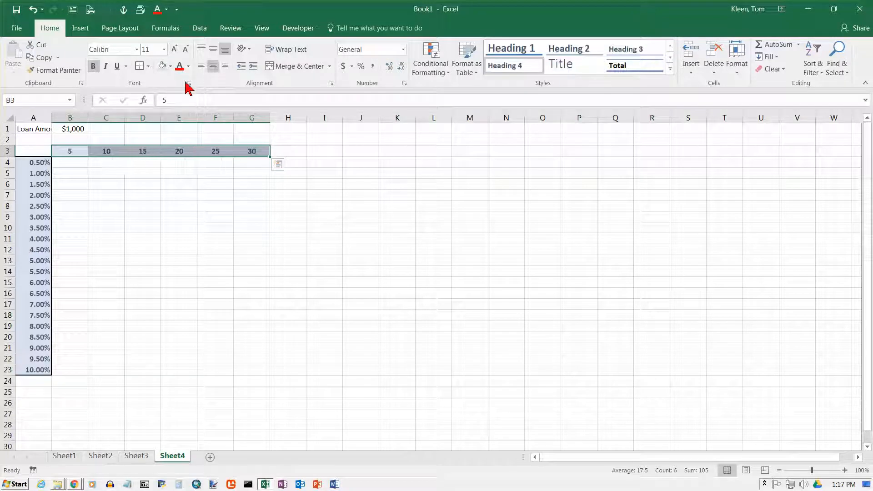
click(70, 162)
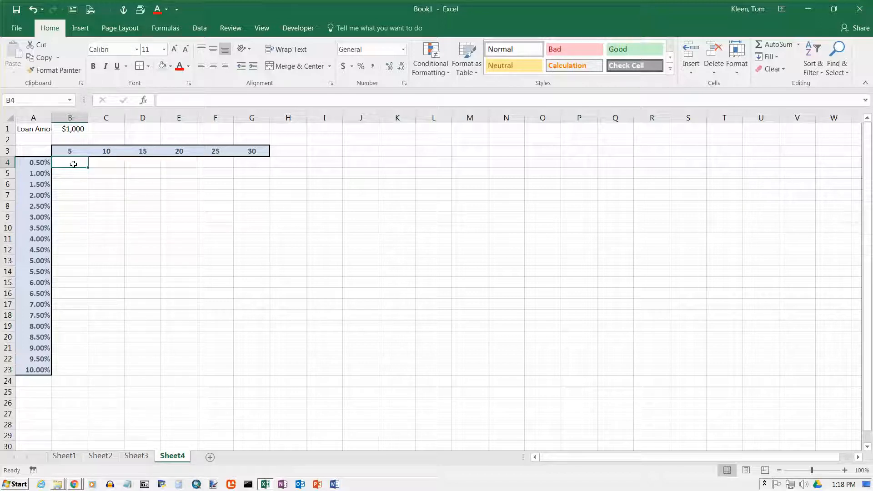
click(70, 128)
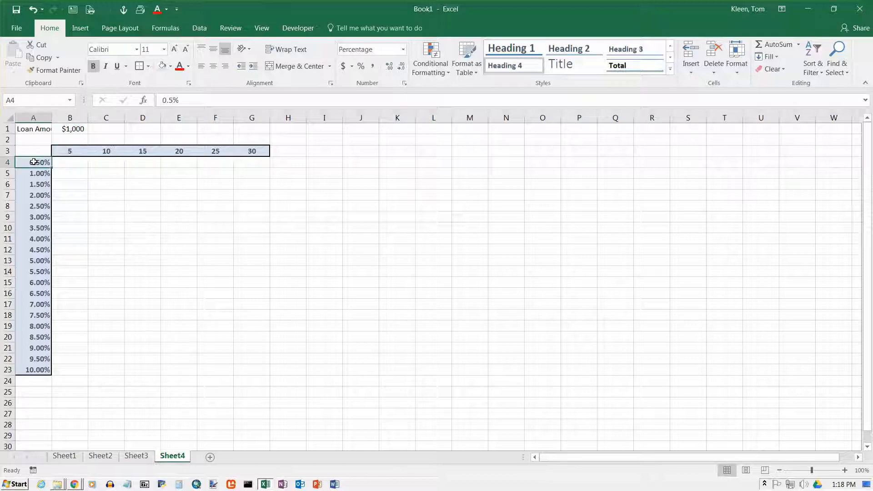
mouse_move(65, 163)
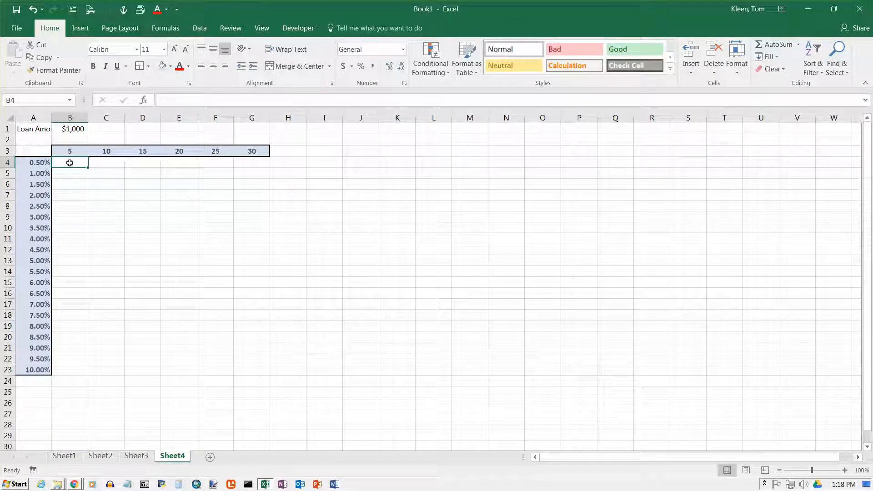
click(69, 128)
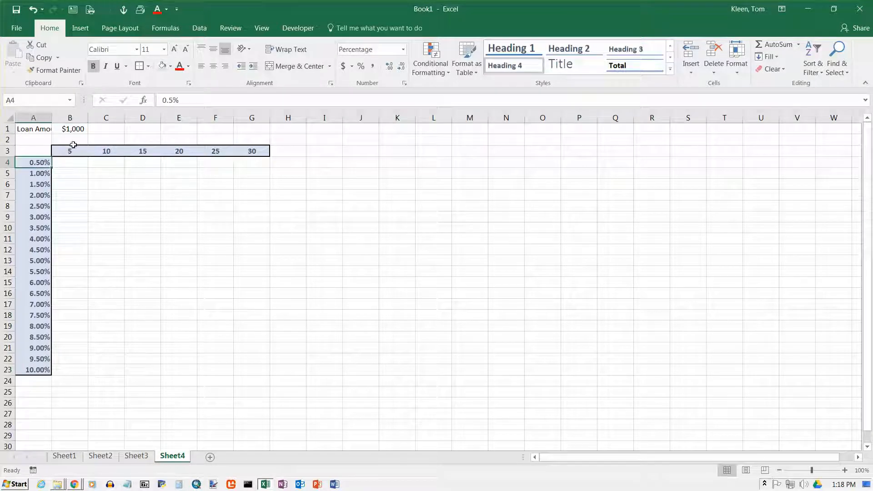
click(70, 128)
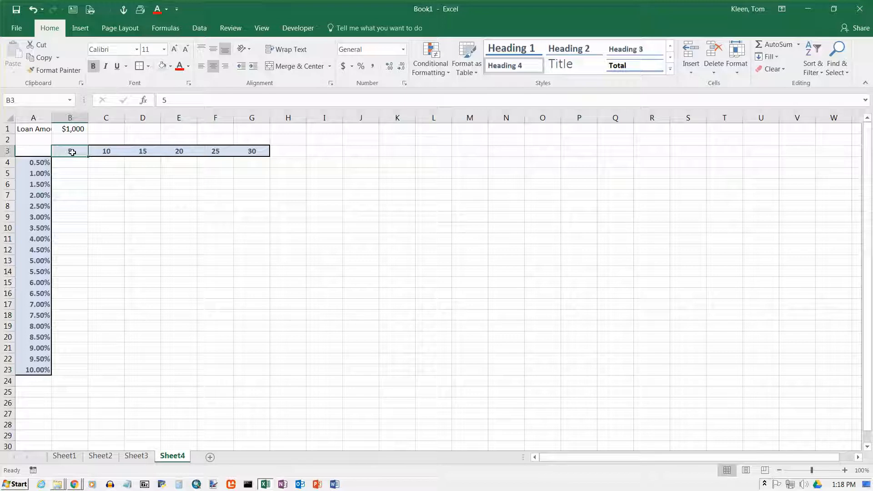
mouse_move(71, 152)
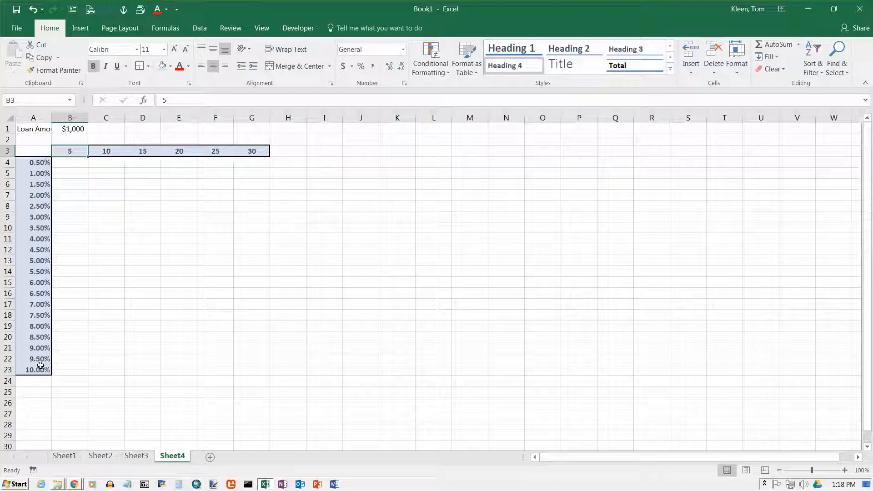
mouse_move(82, 237)
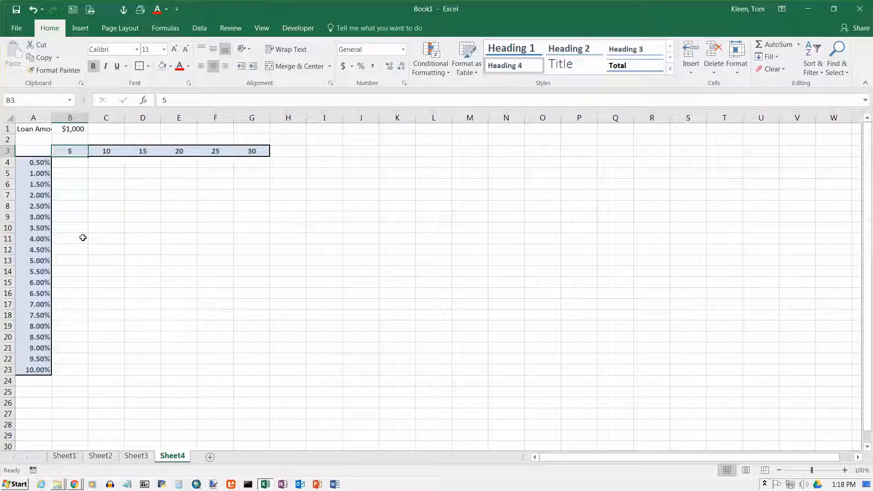
click(33, 118)
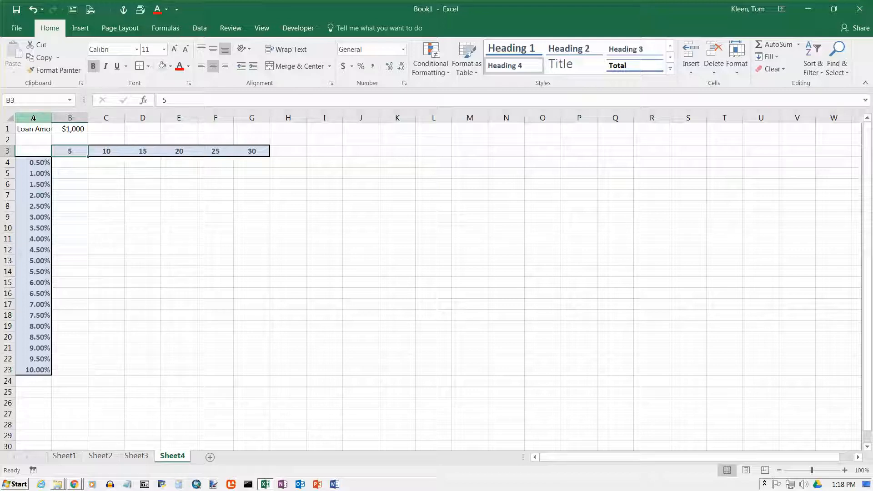
click(70, 162)
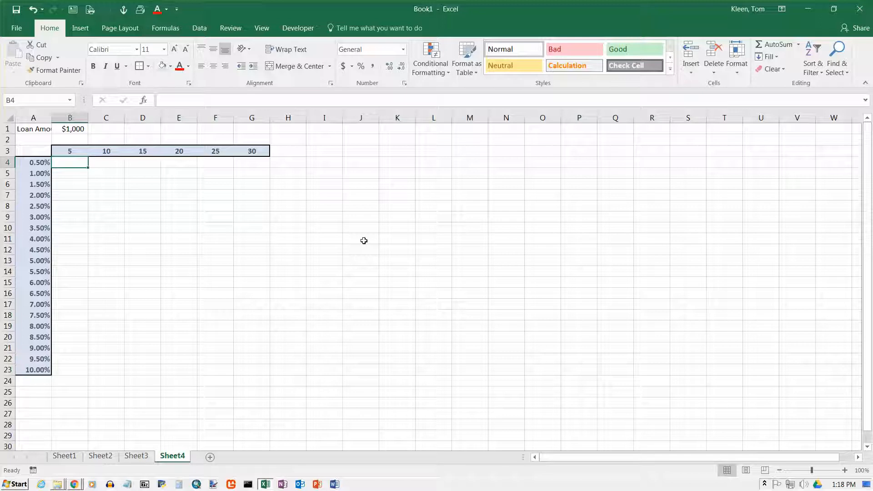
- Show the Financial function list on the Formulas ribbon, scrolled to the PMT entry
click(165, 28)
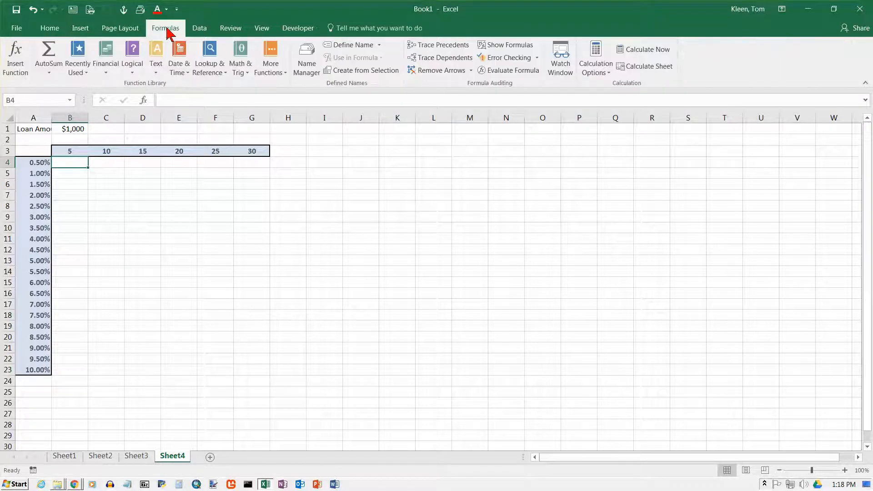
mouse_move(105, 56)
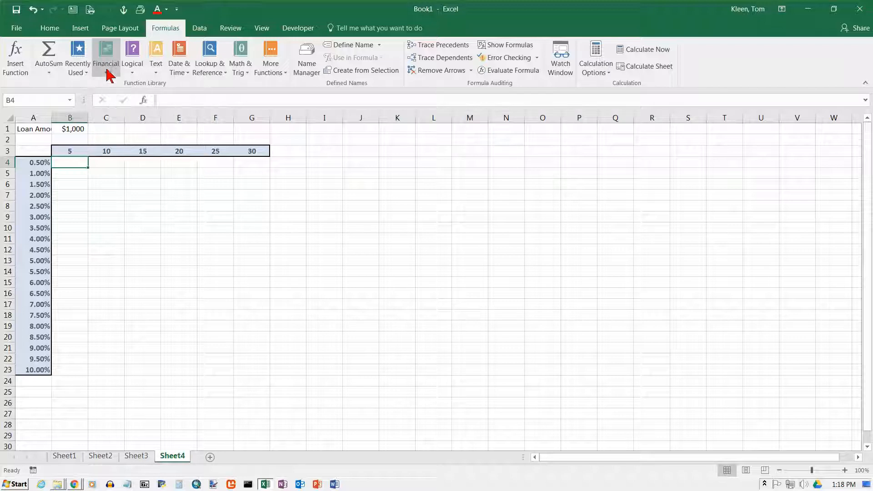
mouse_move(105, 56)
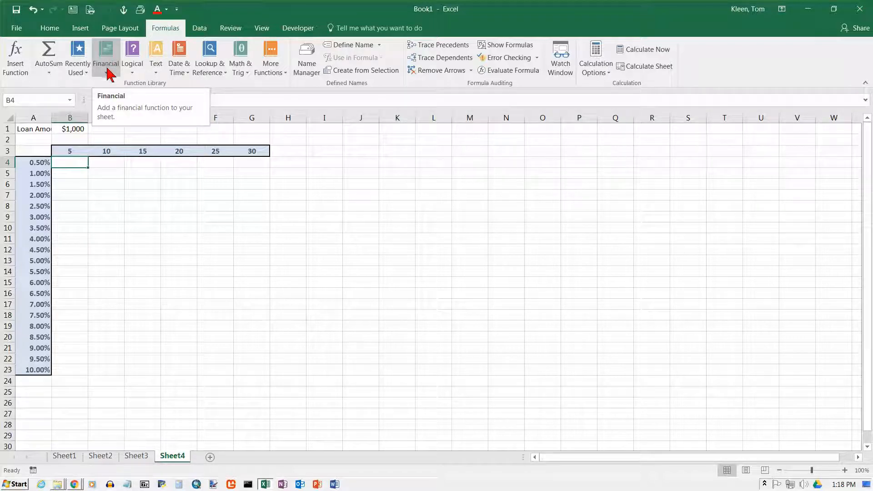
mouse_move(107, 75)
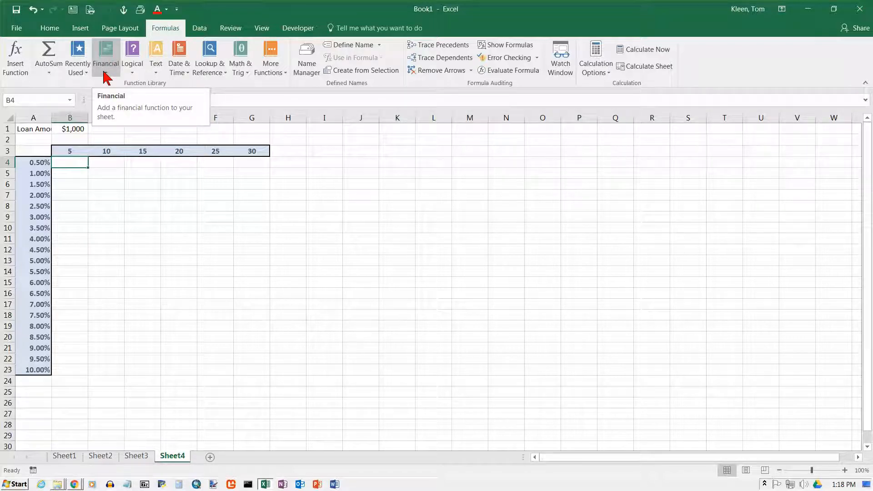
click(105, 58)
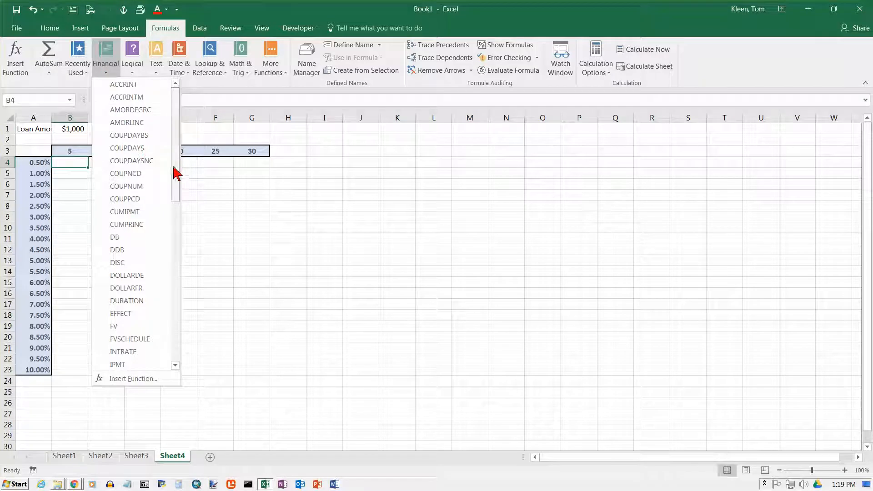
scroll(down, 3)
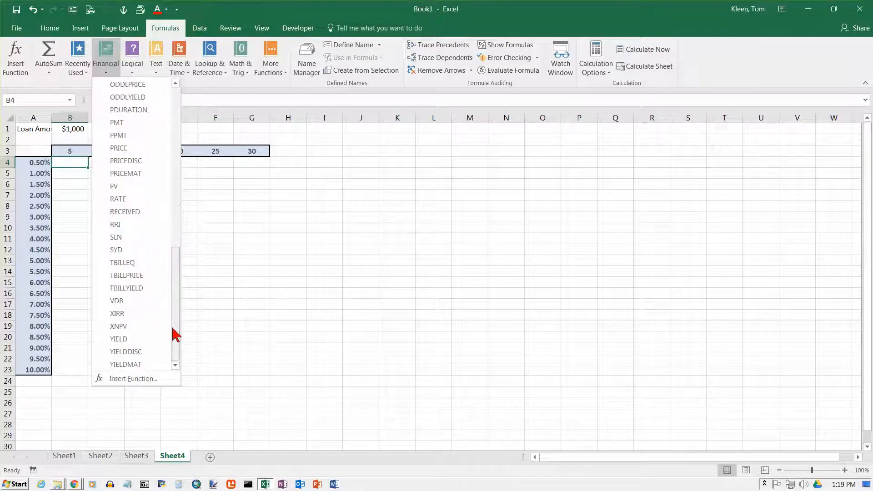
mouse_move(134, 123)
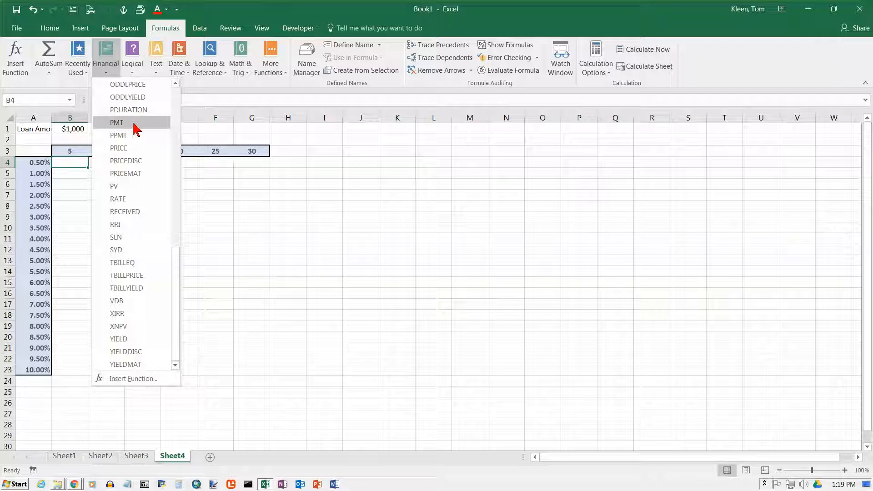
mouse_move(133, 137)
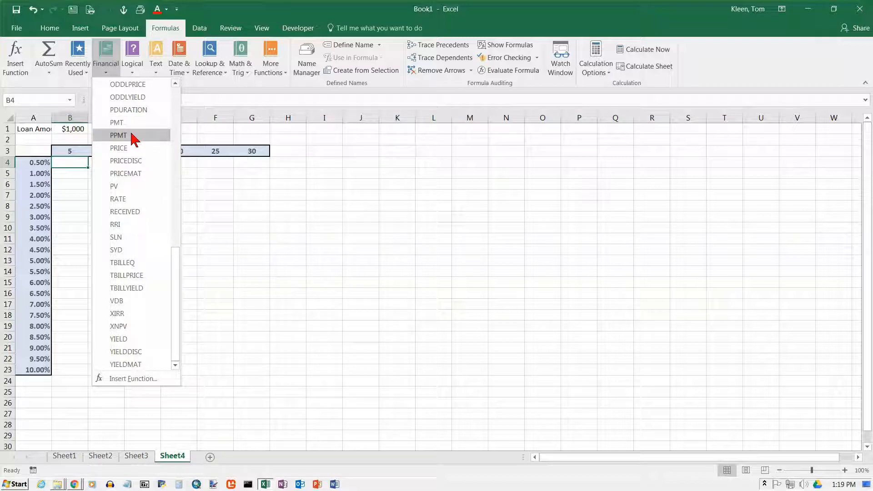
mouse_move(117, 123)
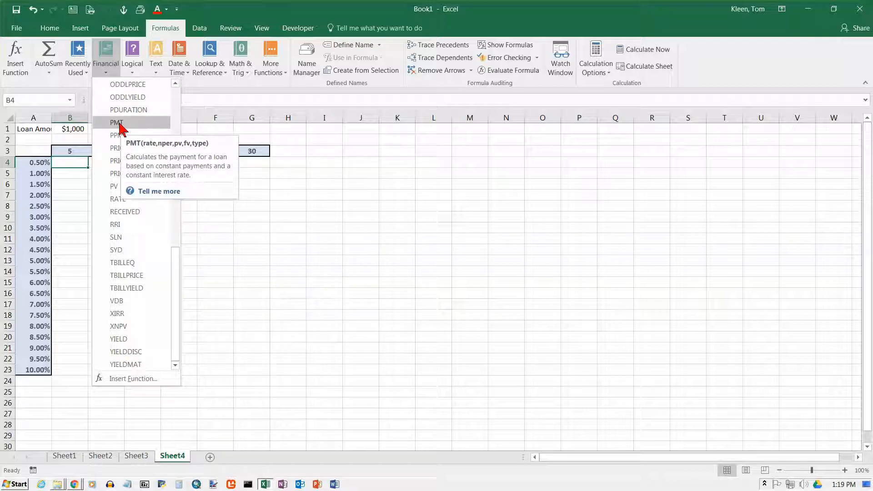
mouse_move(128, 126)
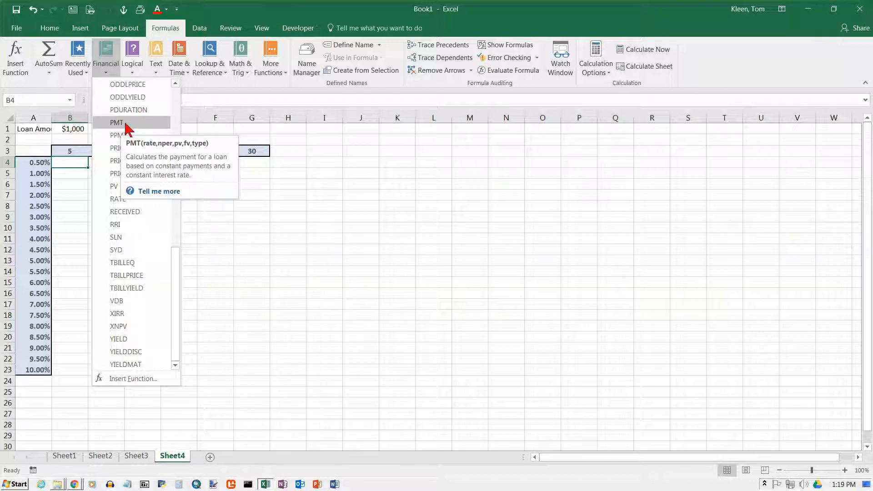
- Insert the PMT function in B4 and start on its Rate argument
click(117, 123)
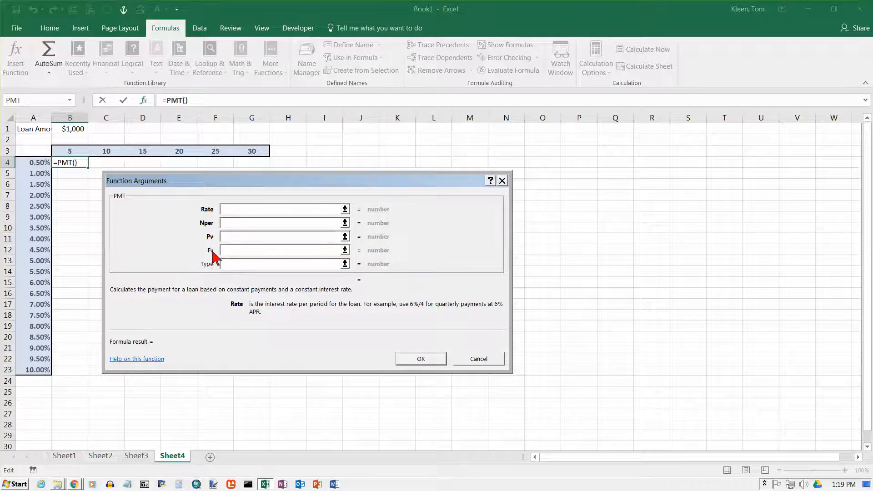
mouse_move(216, 264)
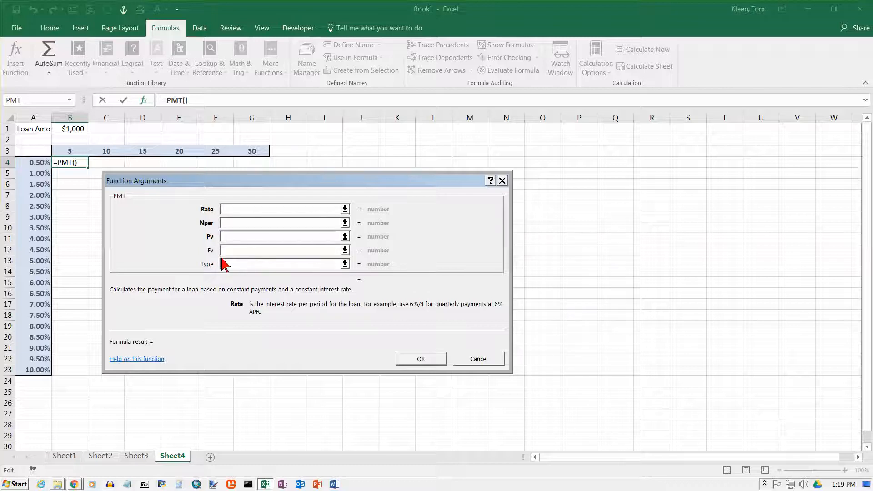
click(278, 210)
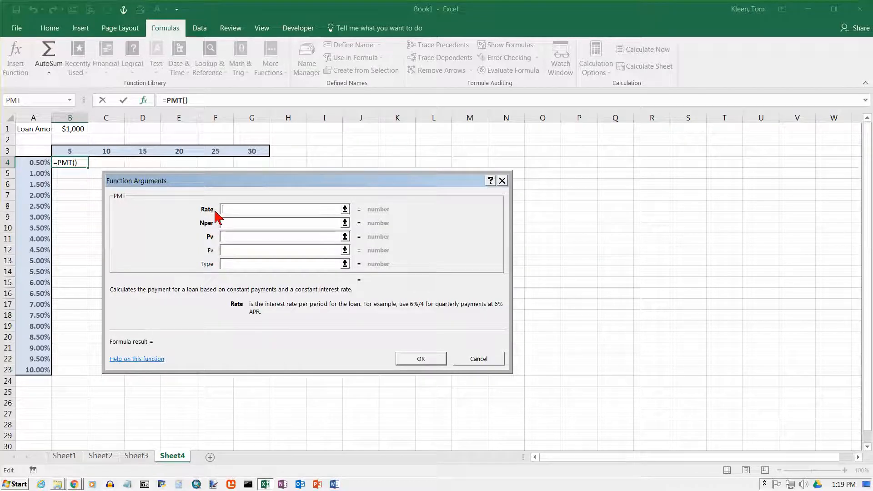
mouse_move(217, 263)
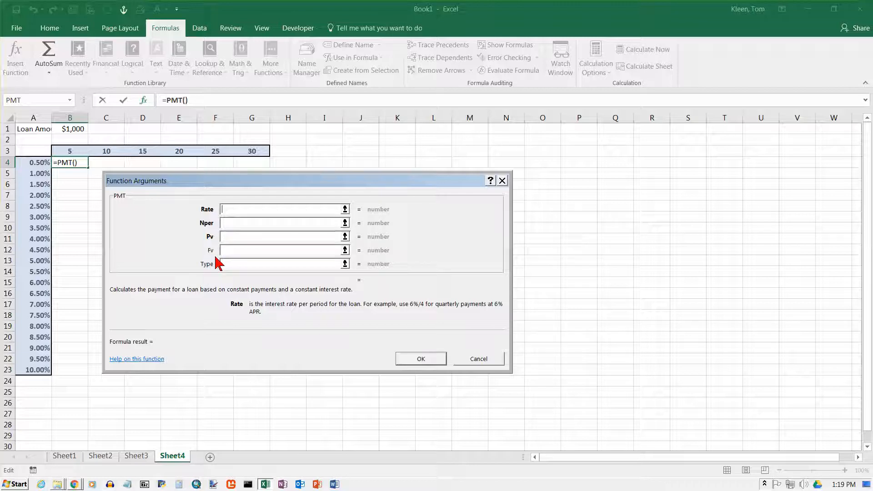
mouse_move(213, 252)
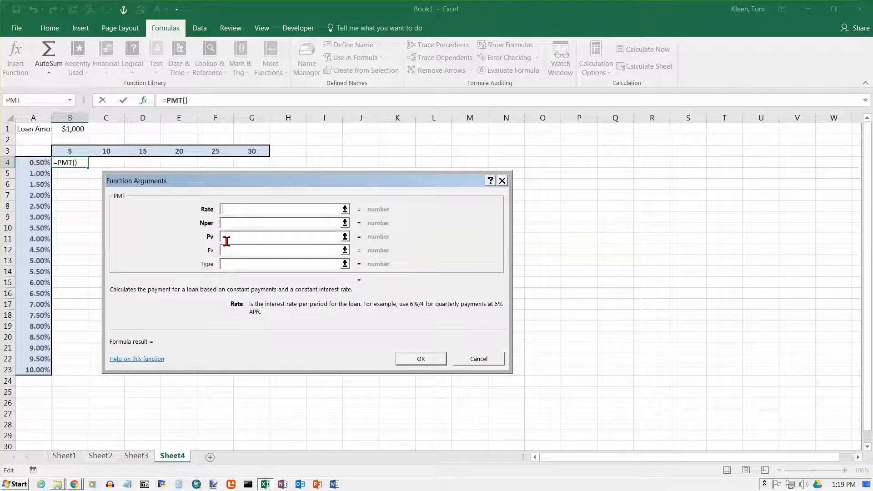
mouse_move(222, 217)
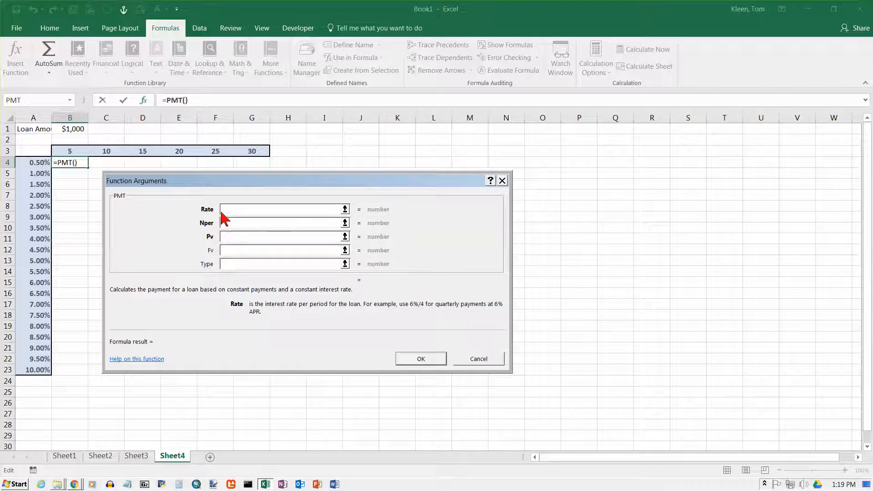
mouse_move(276, 188)
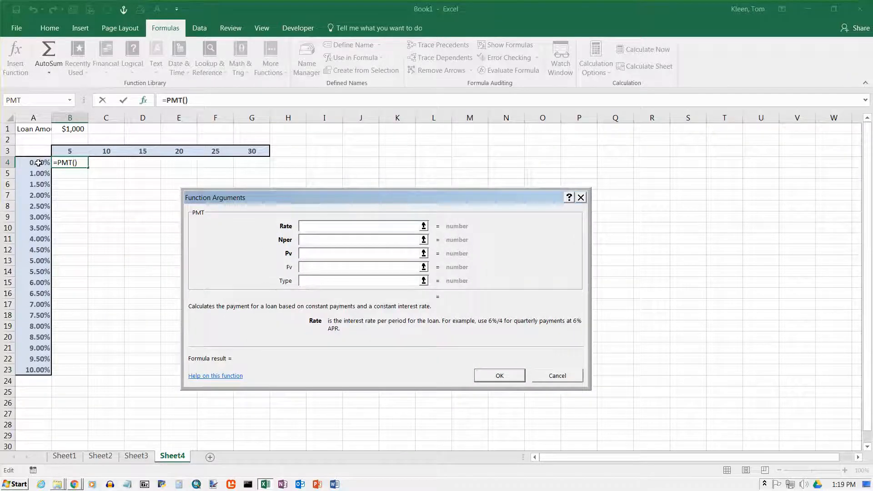
- Set Rate to $A4/12, Nper to B$3*12 and Pv to the absolute loan amount $B$1
click(32, 162)
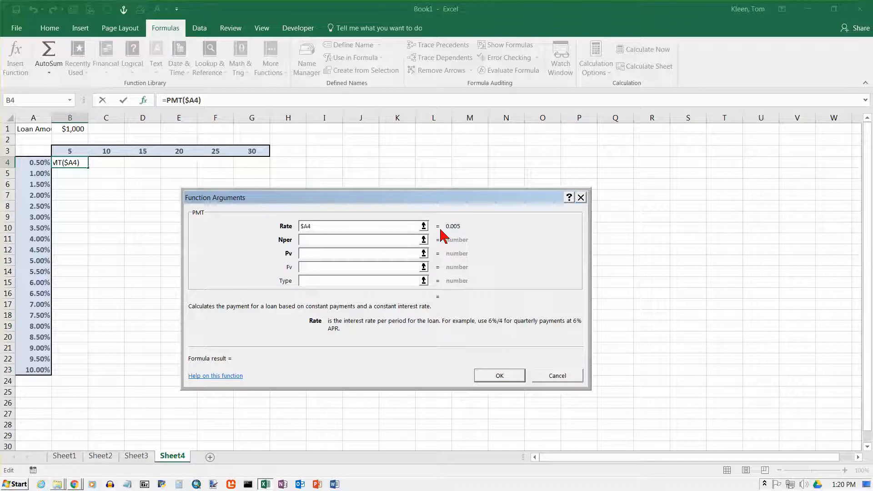
text(/12)
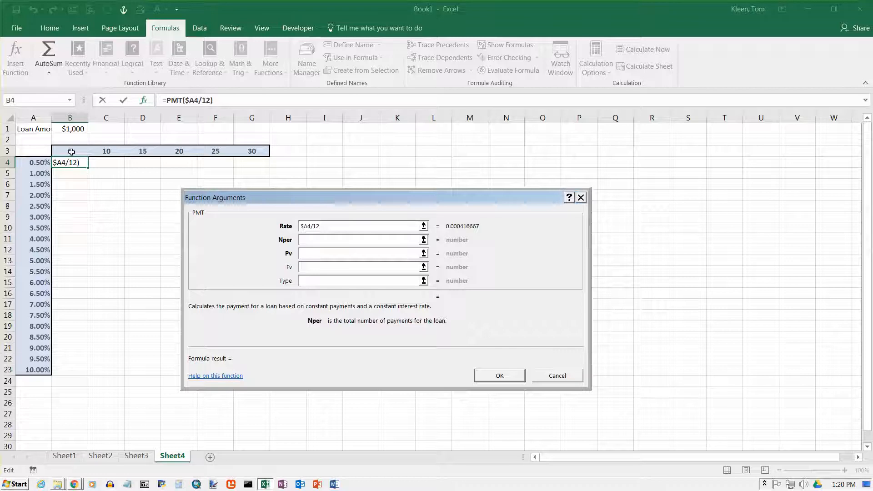
click(70, 151)
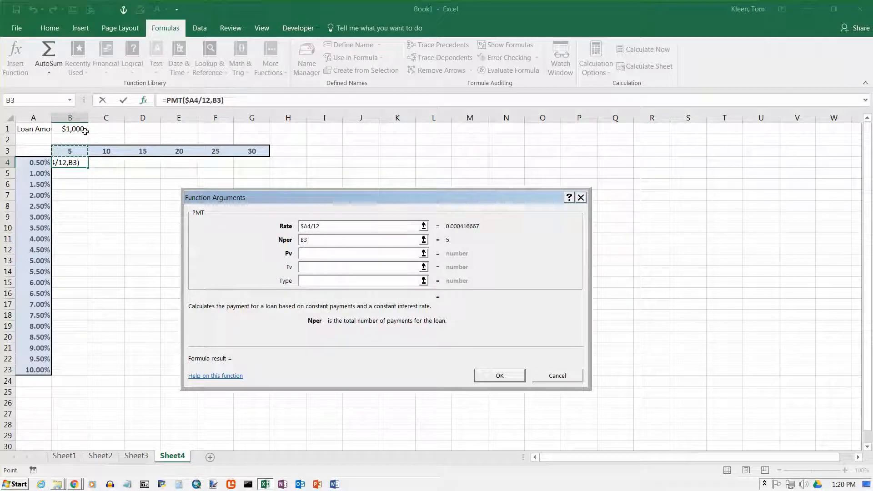
click(359, 240)
text($)
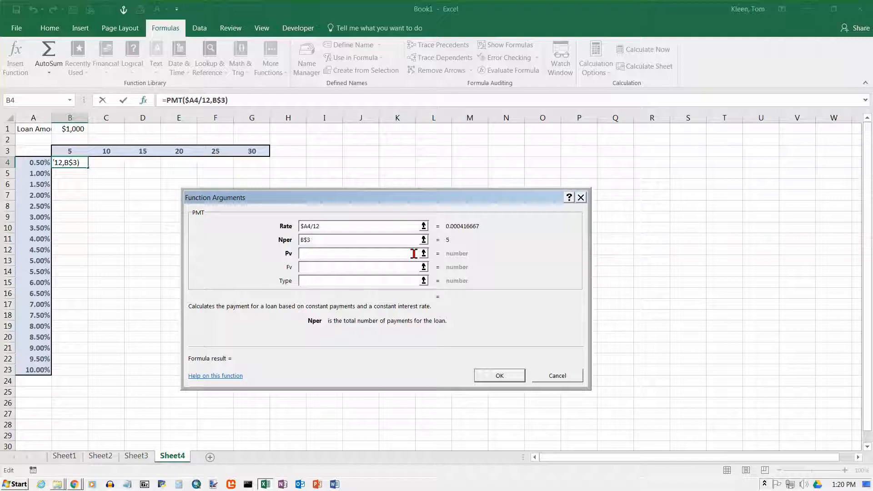
text(*12)
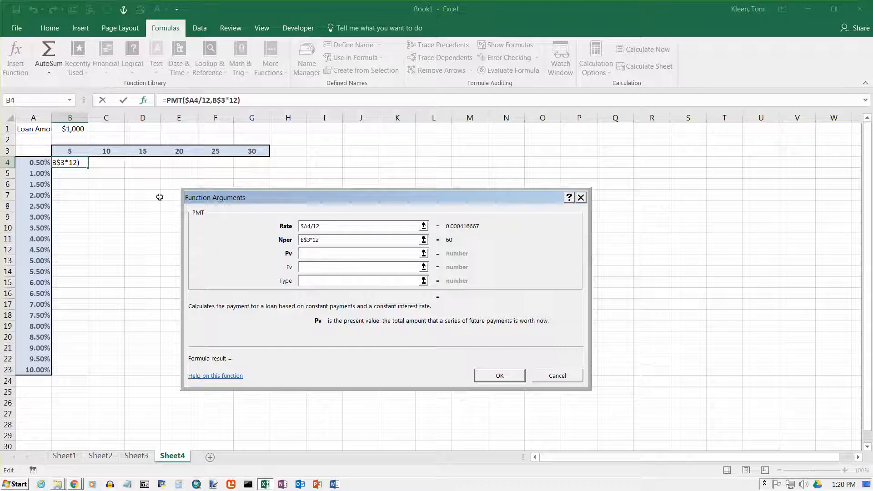
click(362, 254)
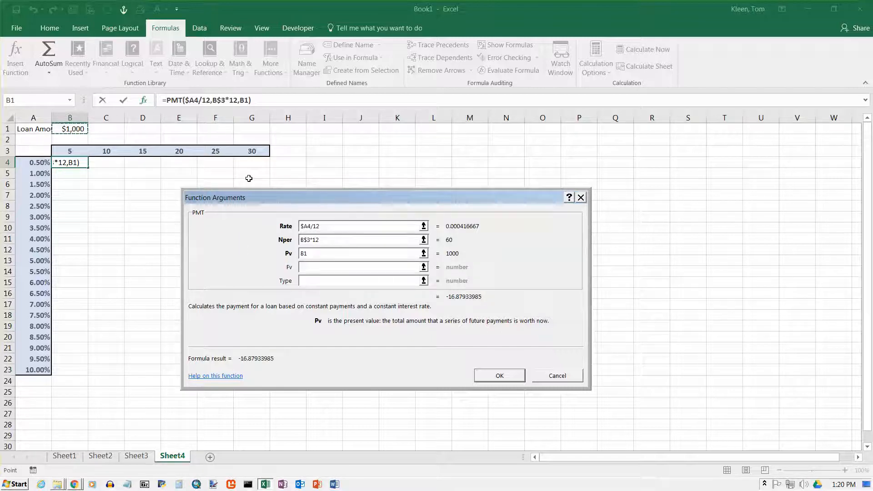
key(f4)
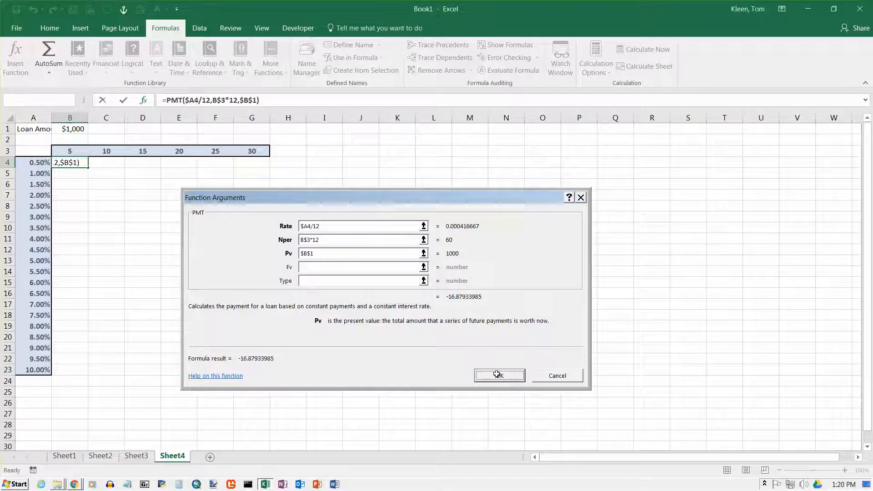
- Confirm the PMT formula and copy it down to row 23 and across to column G
click(498, 375)
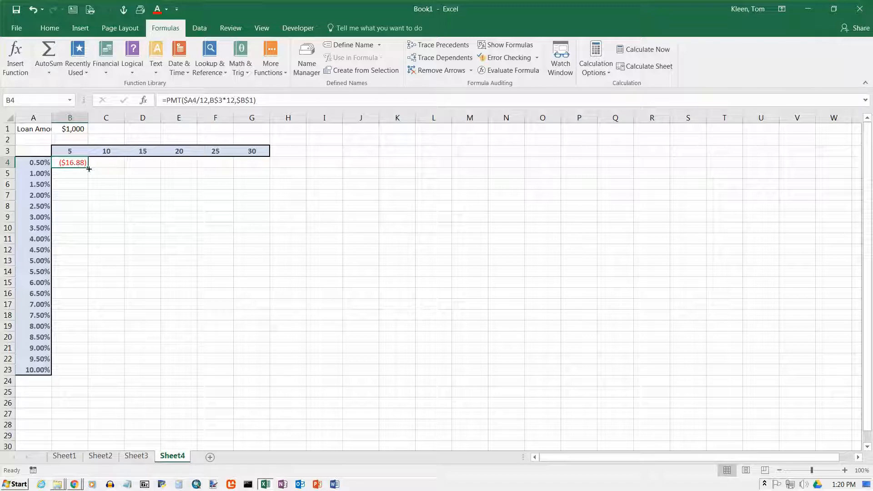
drag(88, 168, 91, 337)
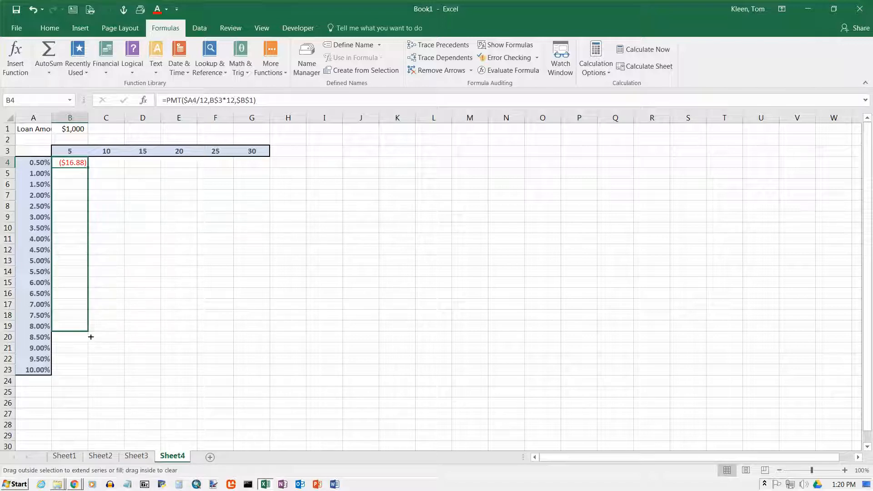
drag(70, 162, 70, 370)
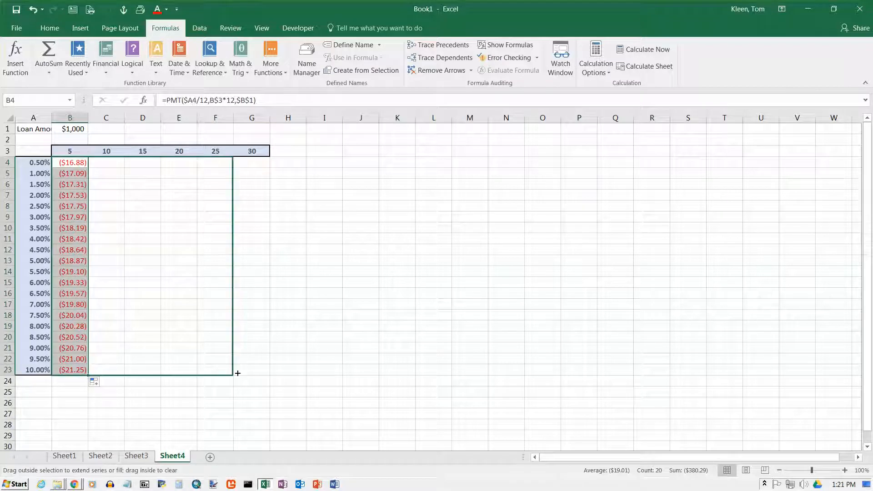
drag(237, 373, 271, 373)
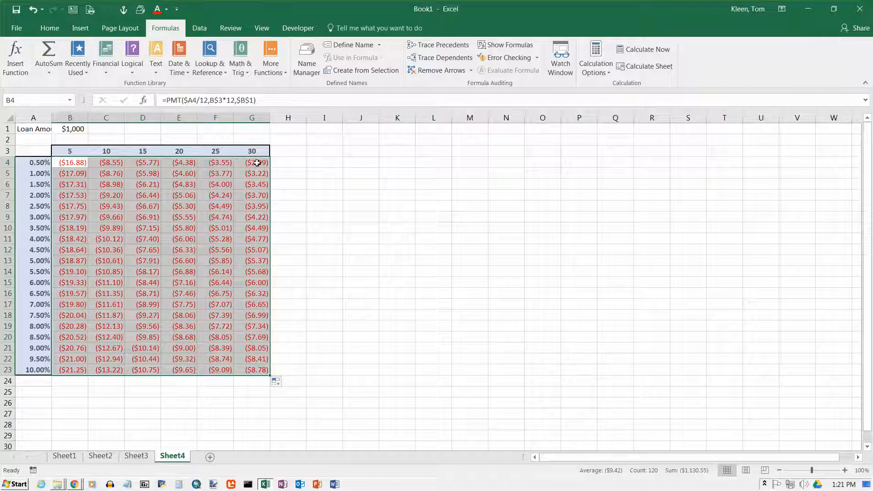
mouse_move(75, 179)
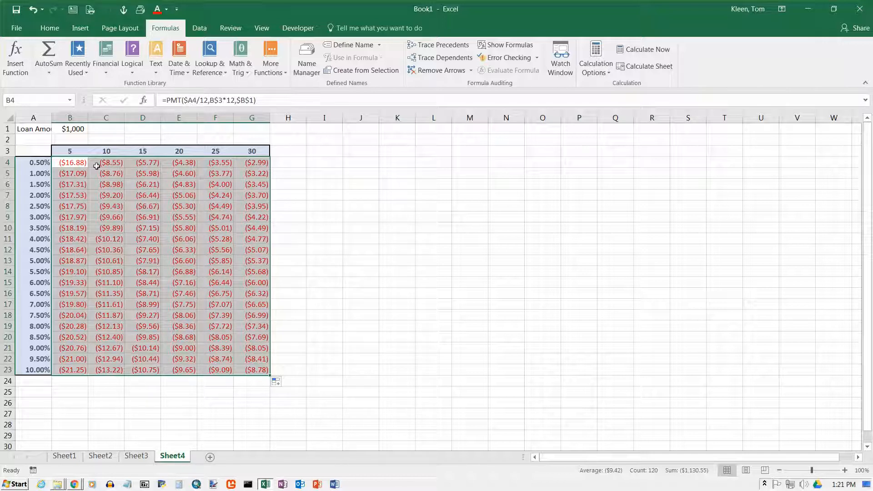
mouse_move(265, 179)
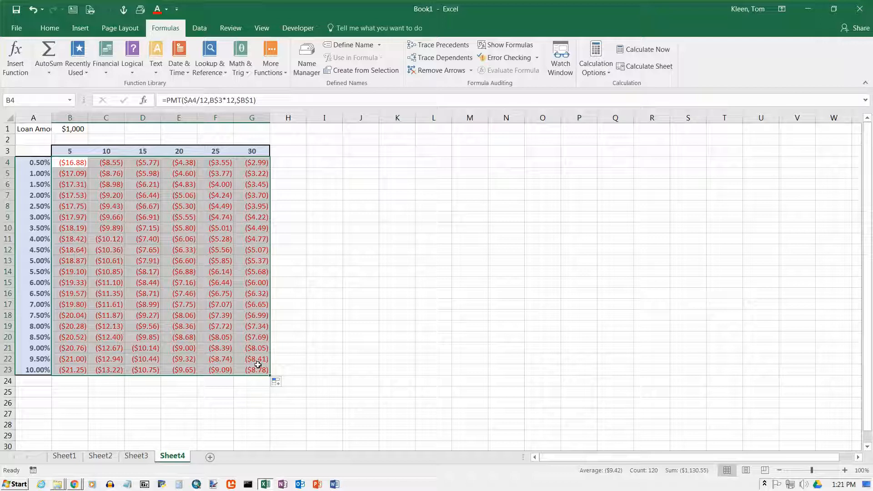
mouse_move(200, 191)
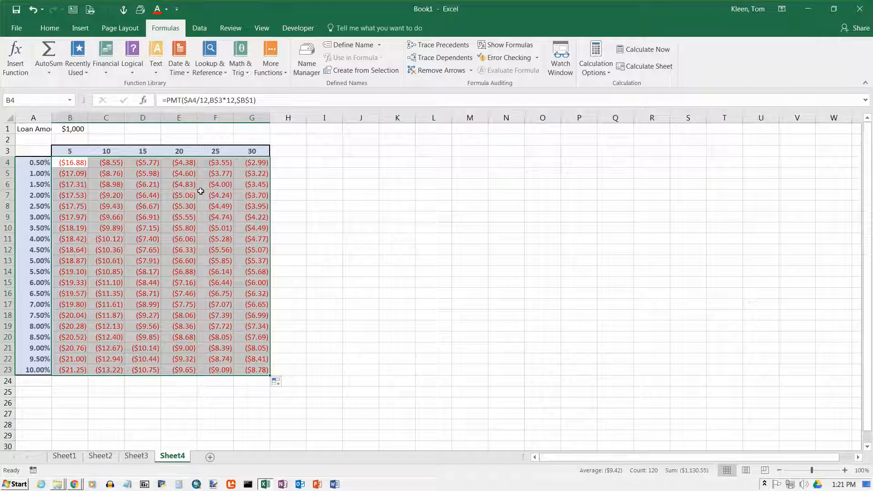
mouse_move(75, 204)
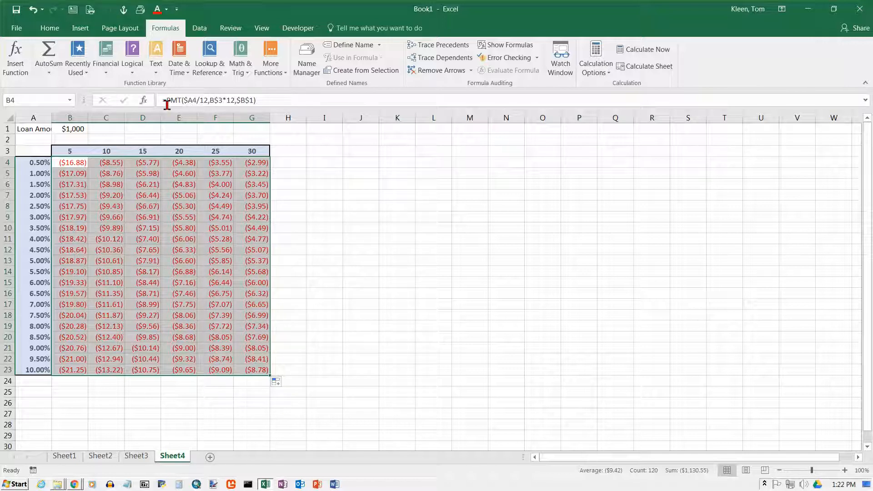
- Edit B4 to -PMT so payments show positive and copy it down column B
click(69, 163)
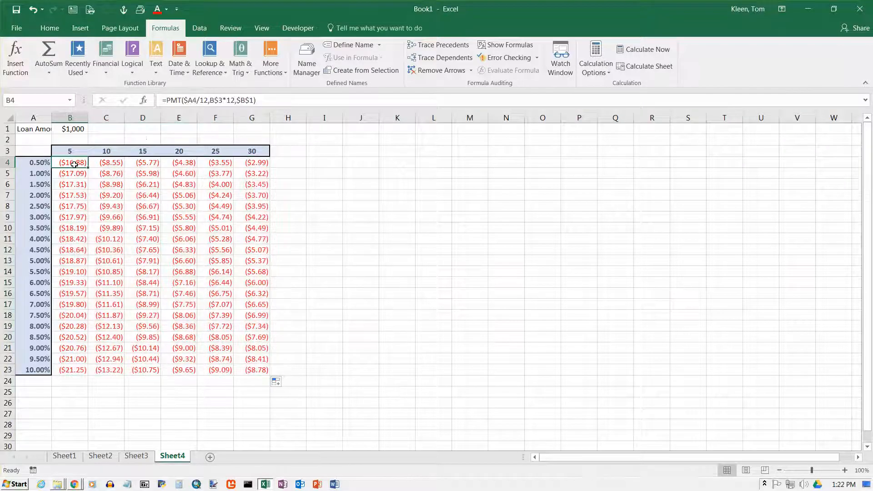
double_click(70, 161)
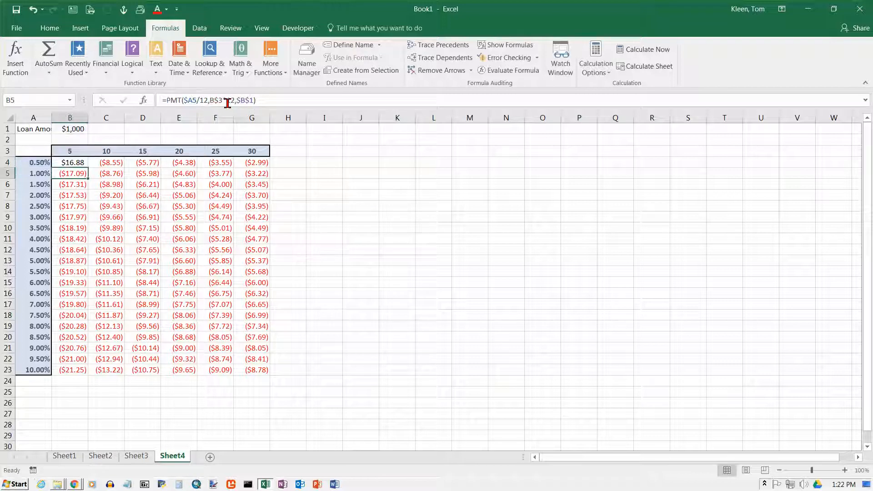
click(71, 161)
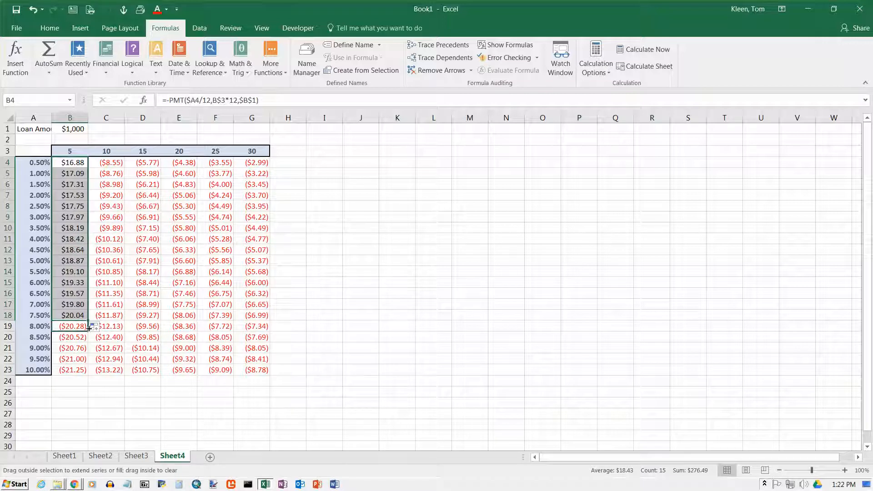
drag(89, 326, 90, 370)
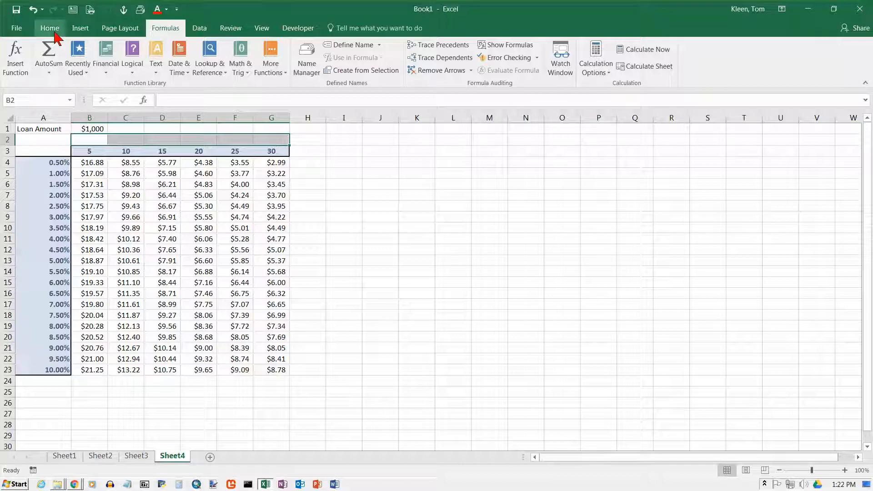
- Merge row 2 above the years, enter 'Years' and give it the Title cell style
click(50, 28)
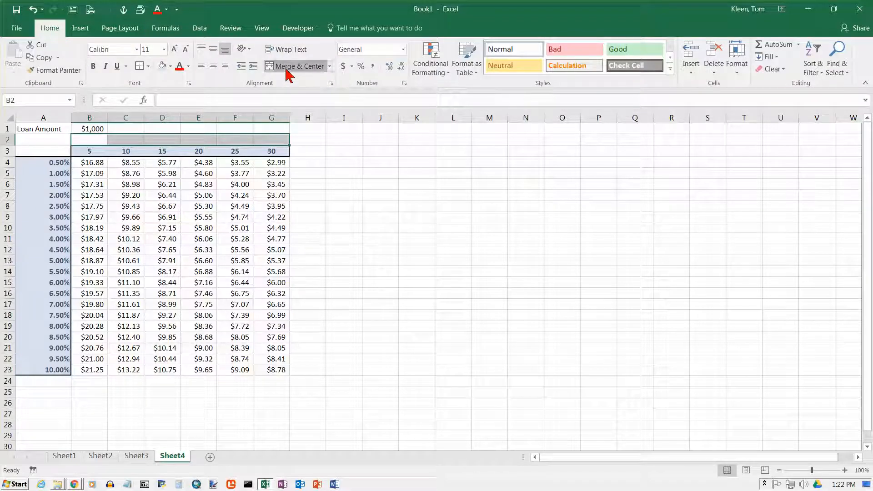
click(296, 65)
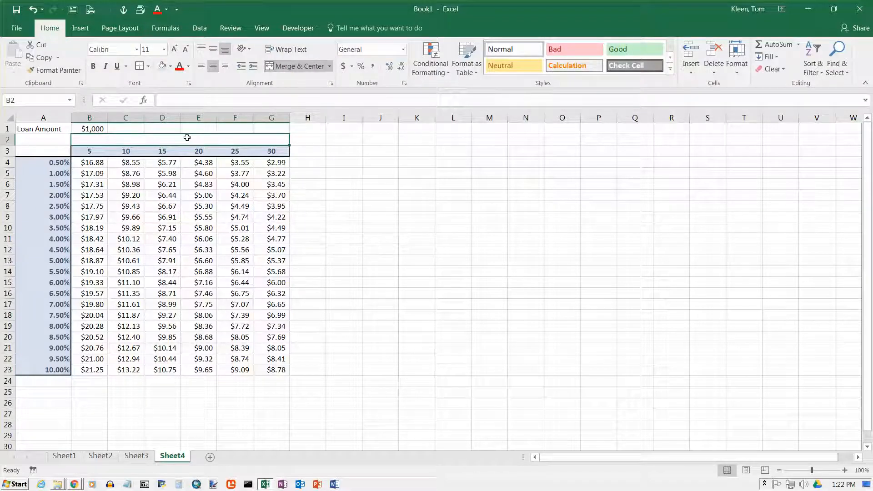
text(Years)
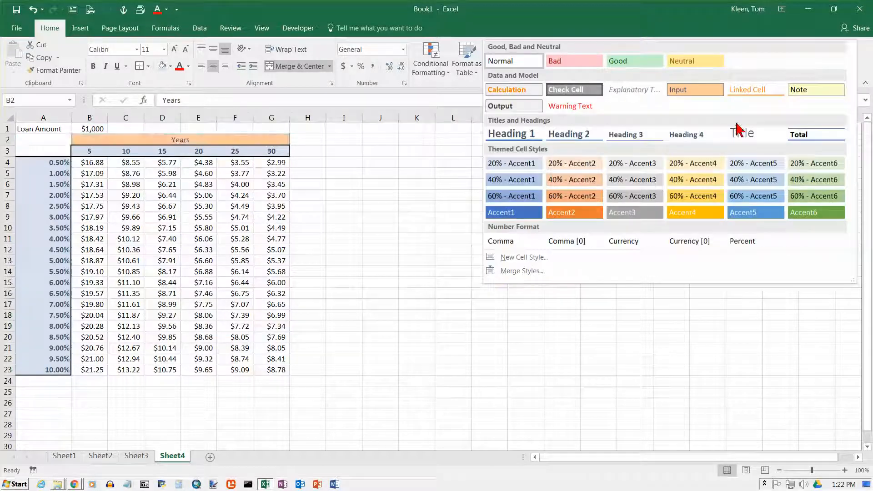
click(742, 133)
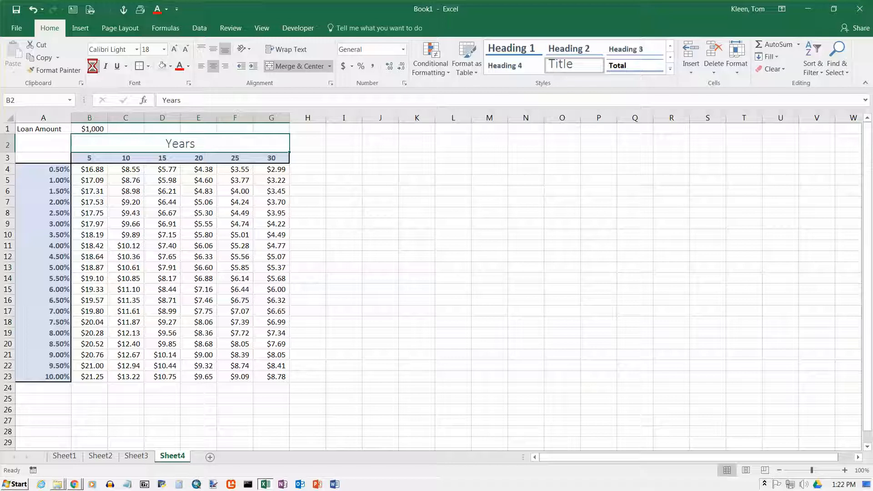
click(92, 66)
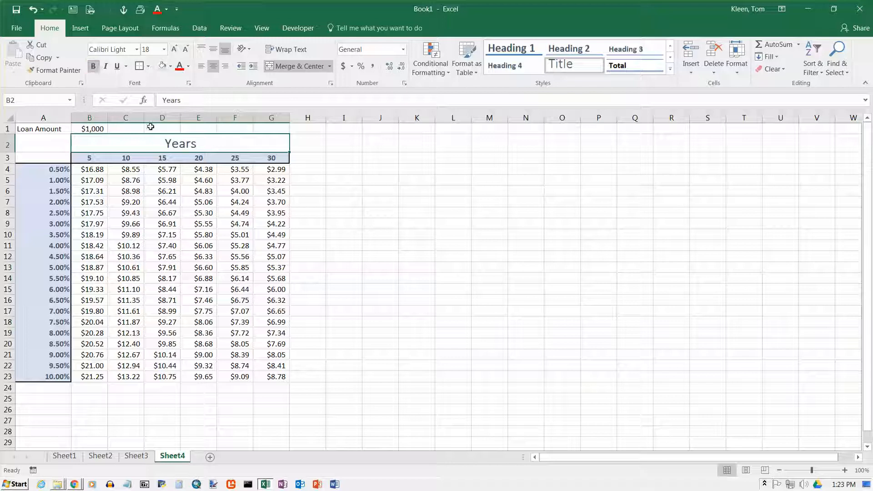
mouse_move(37, 338)
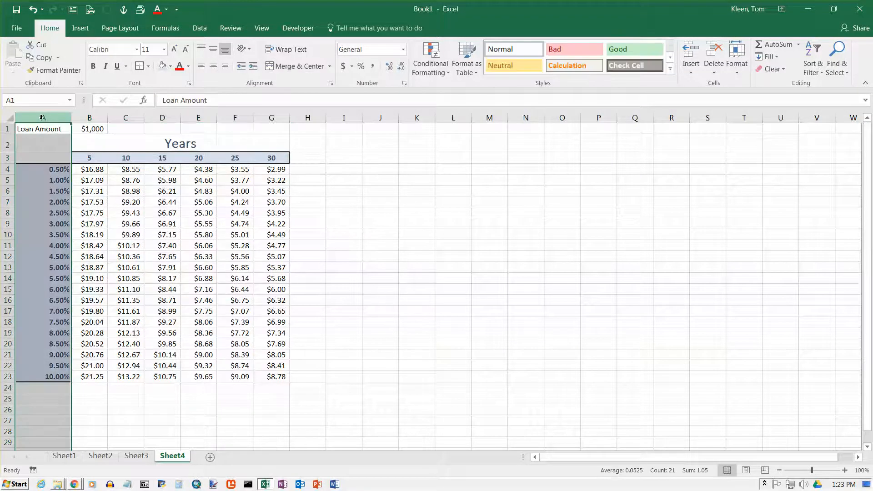
- Insert a blank column A and enter 'Annual Rate' beside the first rate
right_click(41, 118)
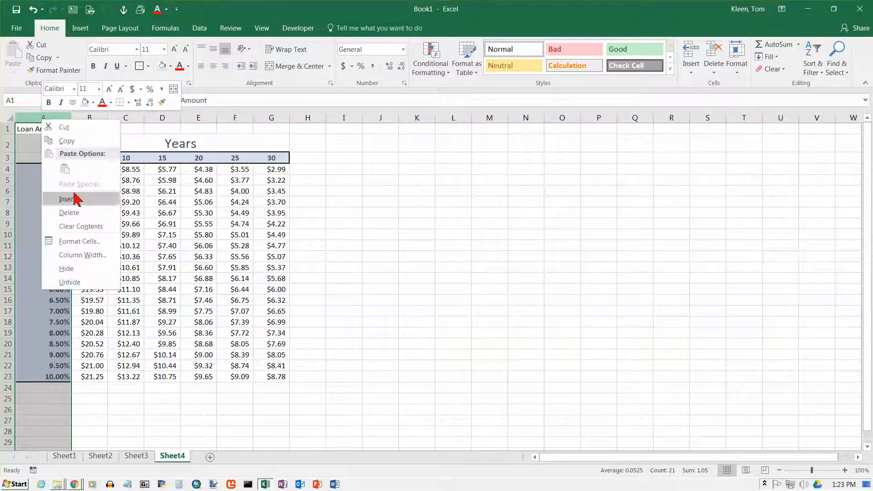
click(67, 199)
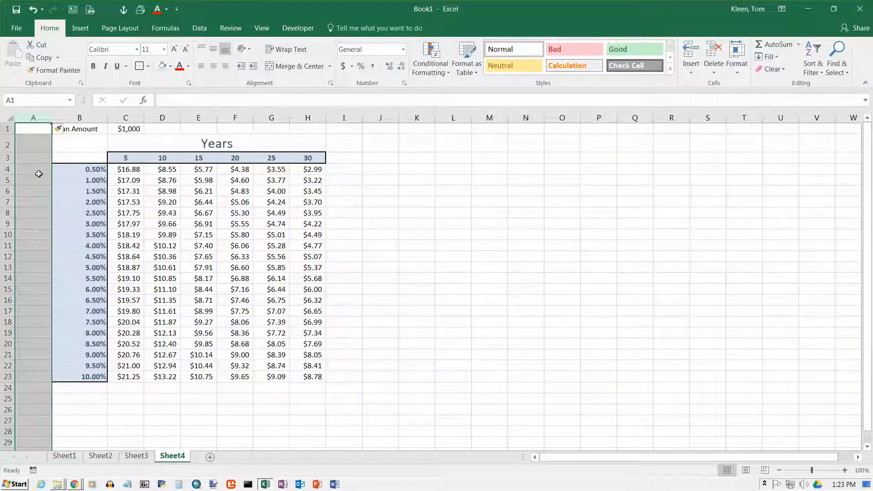
click(33, 169)
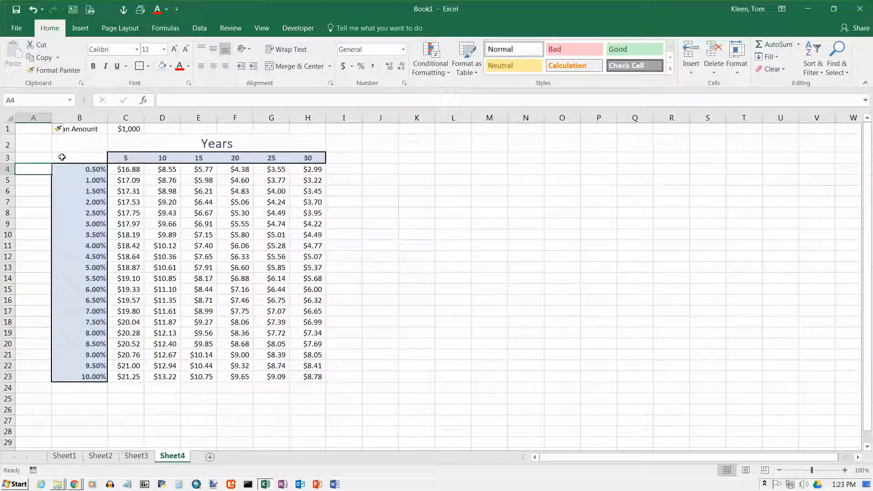
text(Annual)
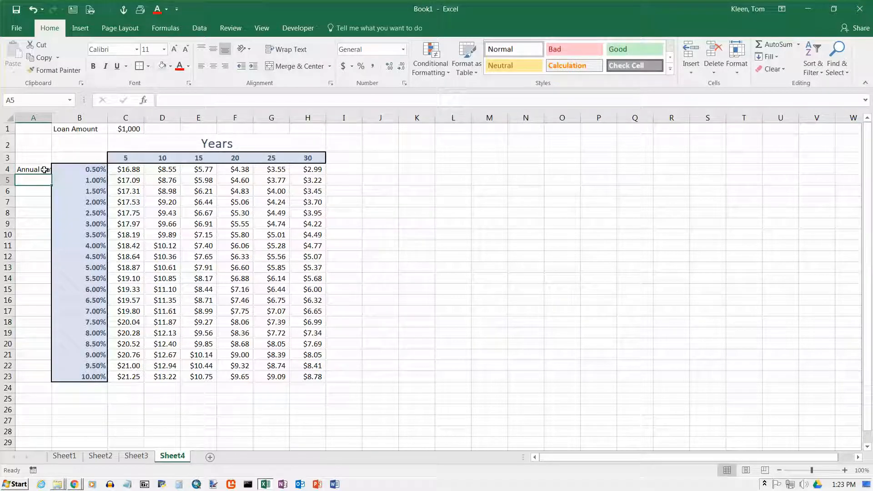
- Merge A4:A23, rotate the label up, center it and give it the Title style
drag(32, 169, 32, 376)
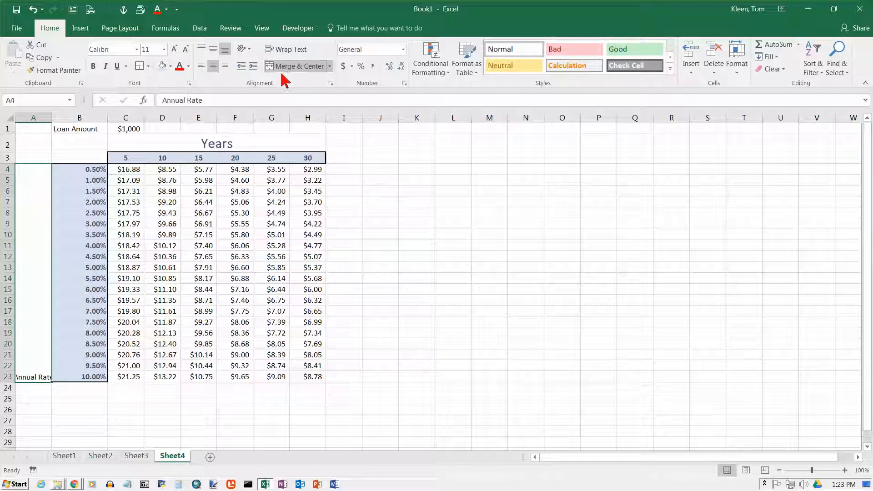
mouse_move(259, 100)
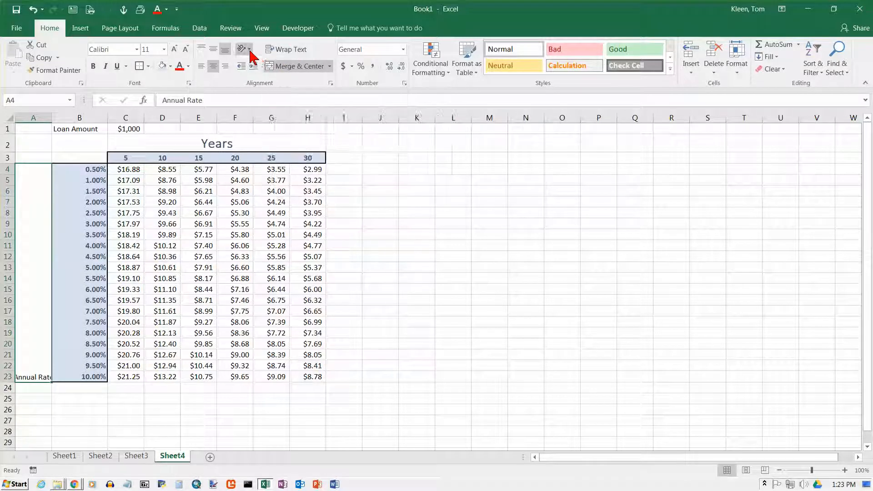
click(240, 50)
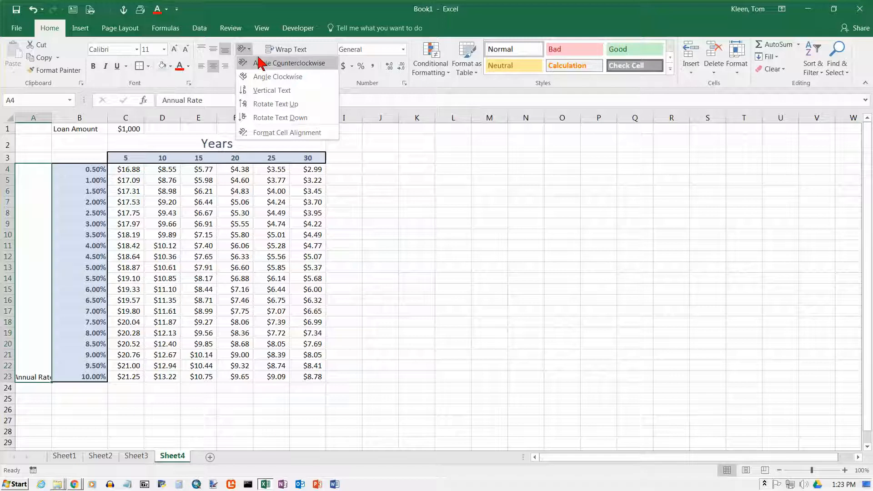
mouse_move(280, 117)
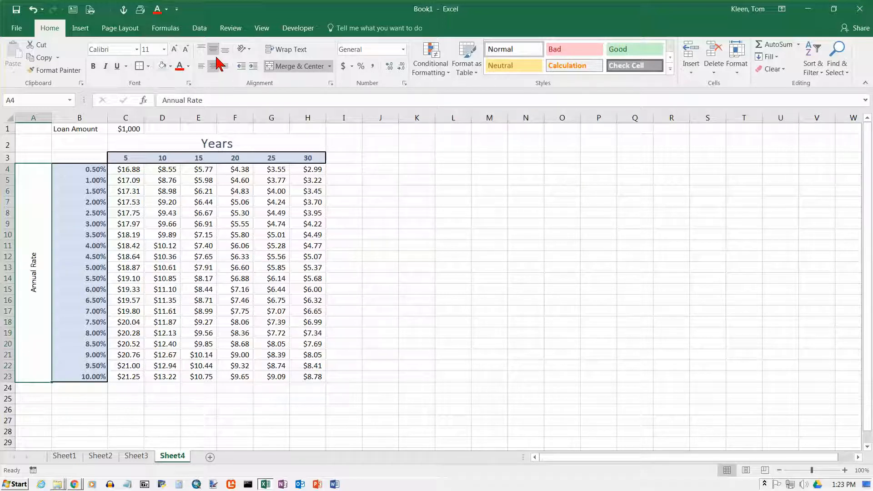
mouse_move(213, 65)
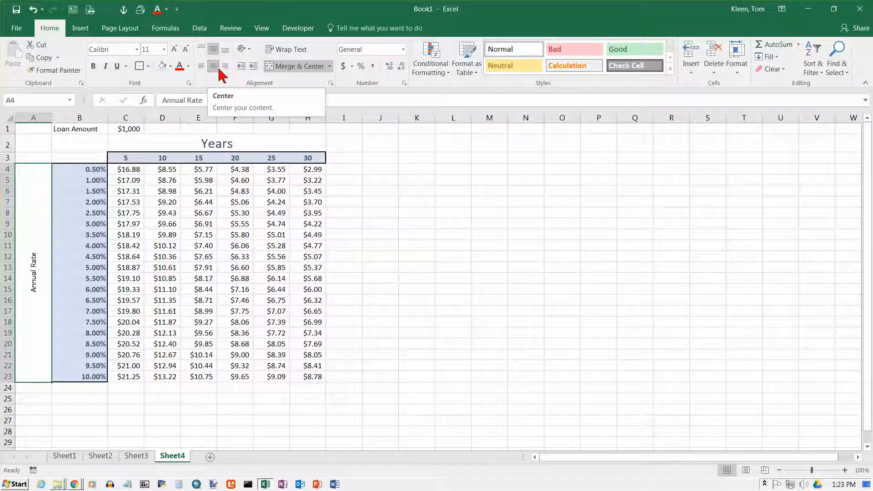
click(670, 75)
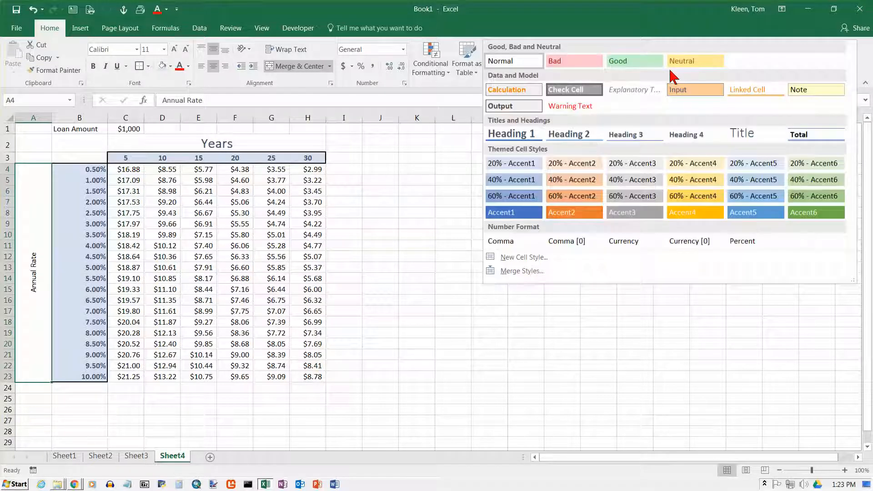
mouse_move(755, 134)
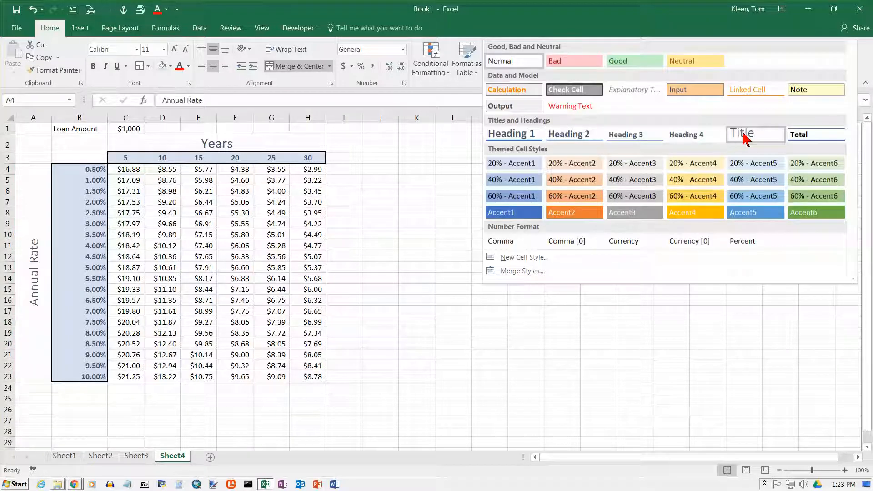
click(755, 134)
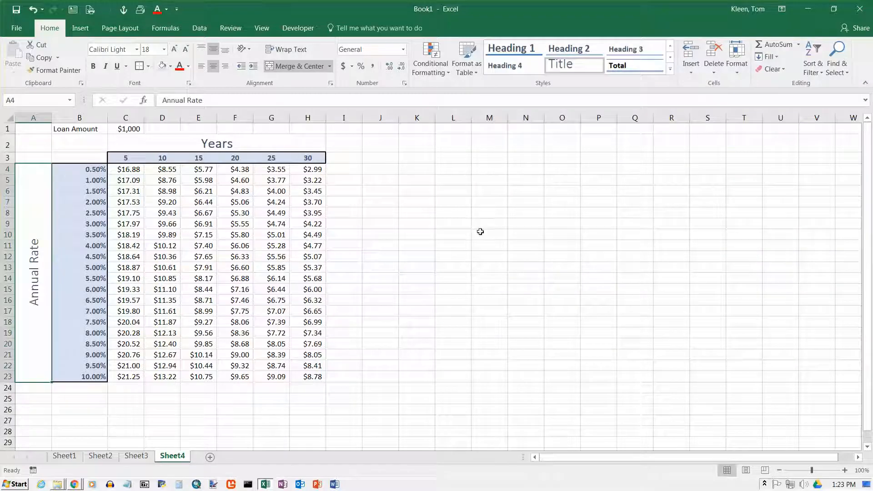
mouse_move(31, 257)
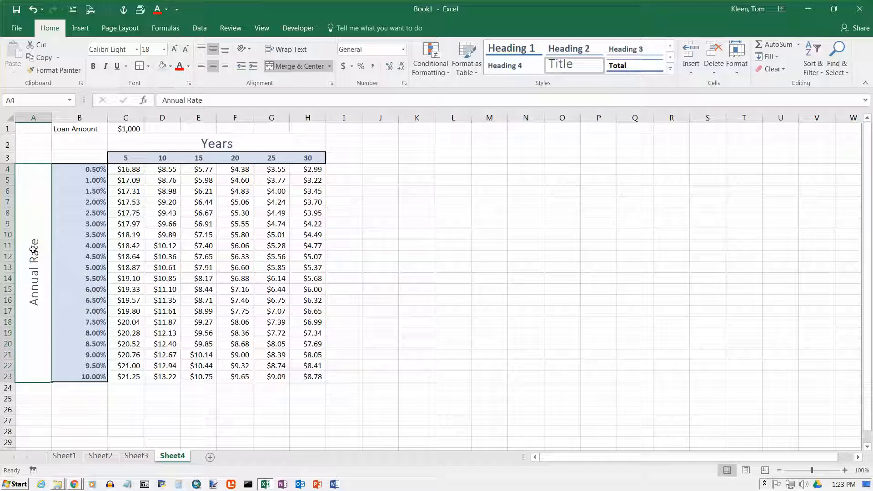
mouse_move(144, 100)
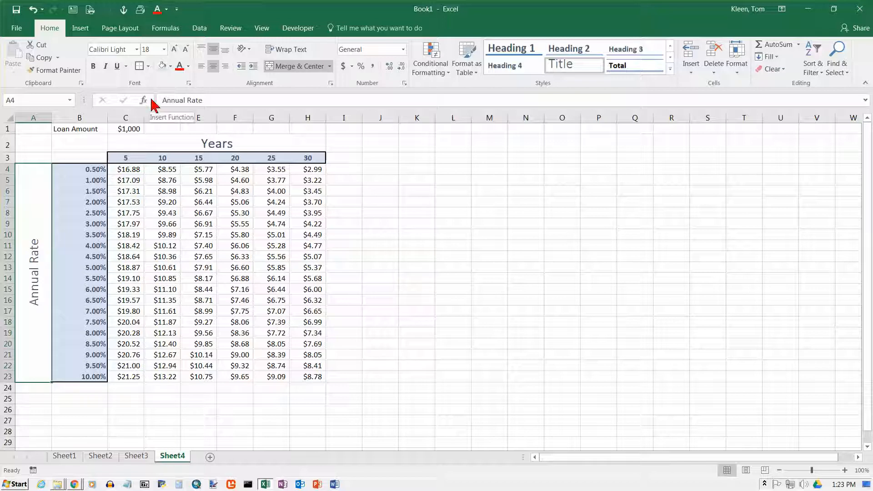
mouse_move(210, 147)
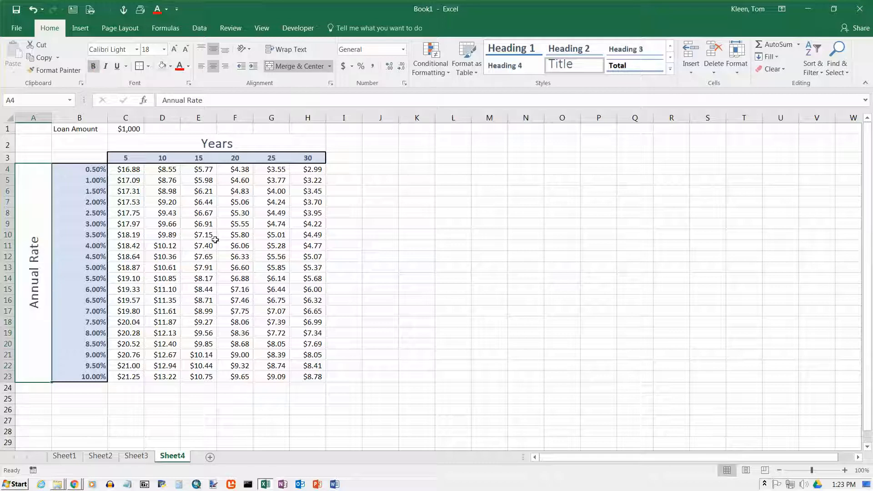
- Outline the payment values C4:H23 with a Thick Box Border
drag(125, 170, 162, 213)
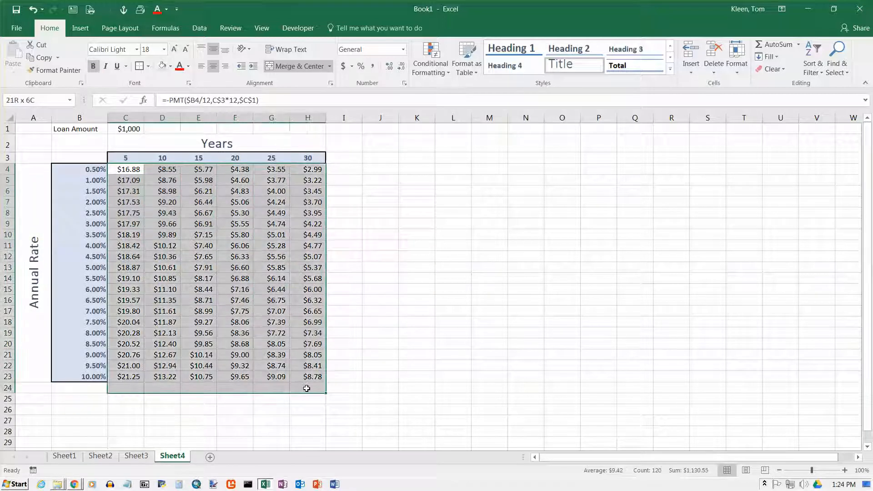
click(124, 169)
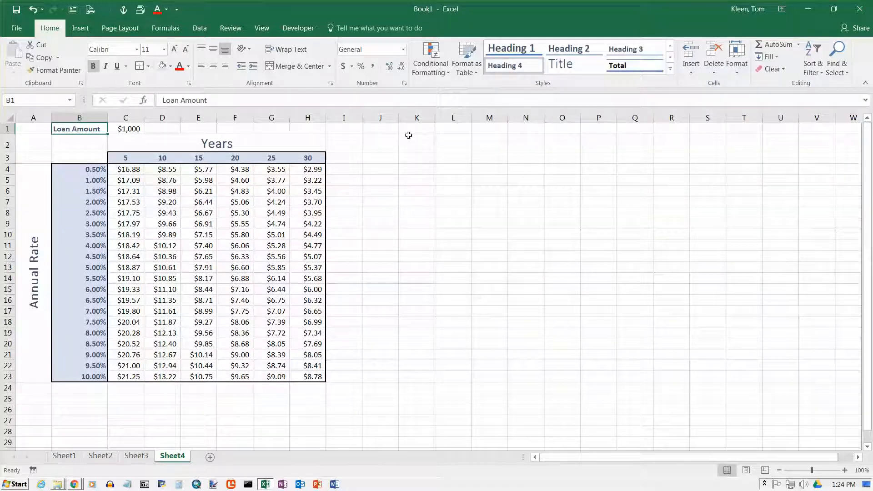
mouse_move(164, 217)
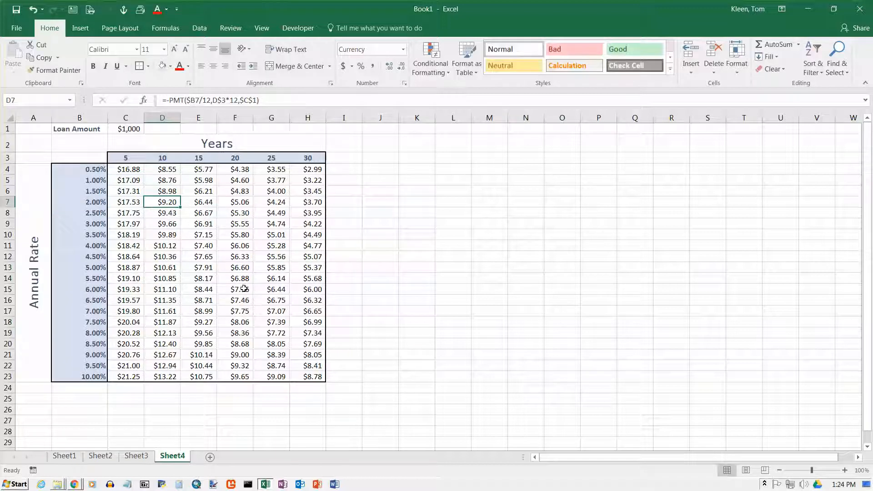
double_click(234, 301)
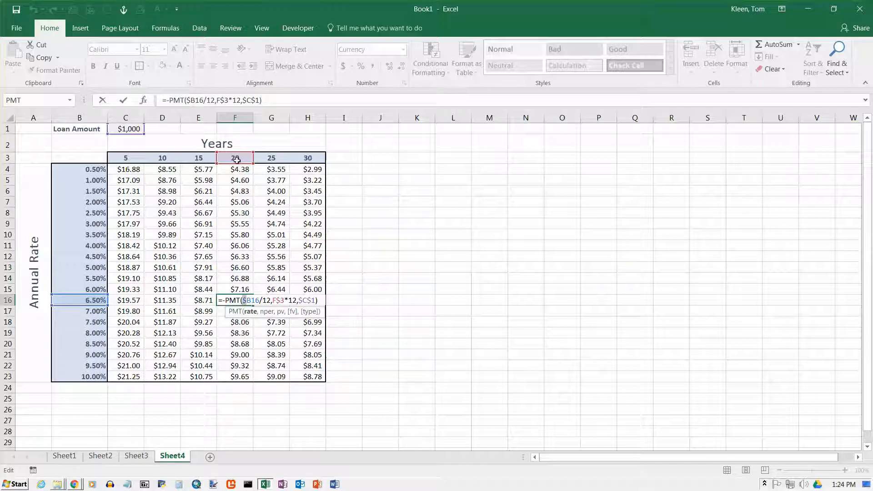
click(125, 128)
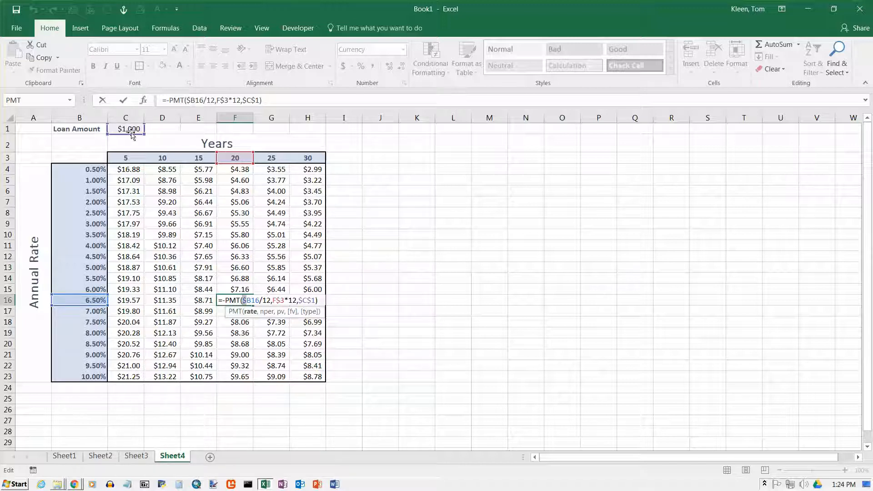